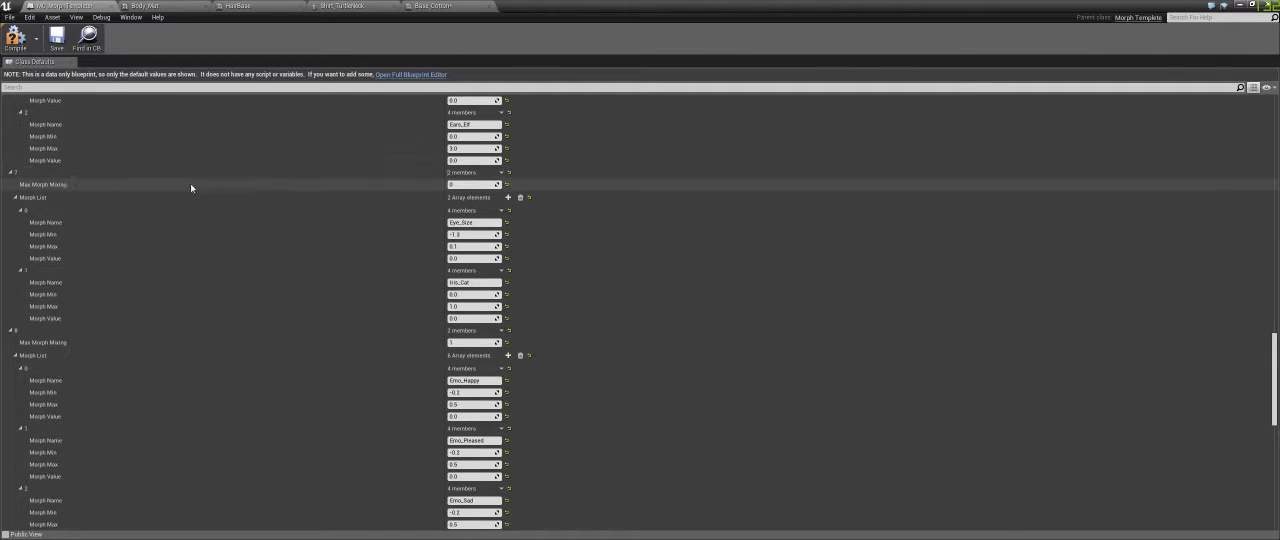
# - Scroll down through the skin material instance's texture, scalar and vector parameter groups
pyautogui.scroll(-3)
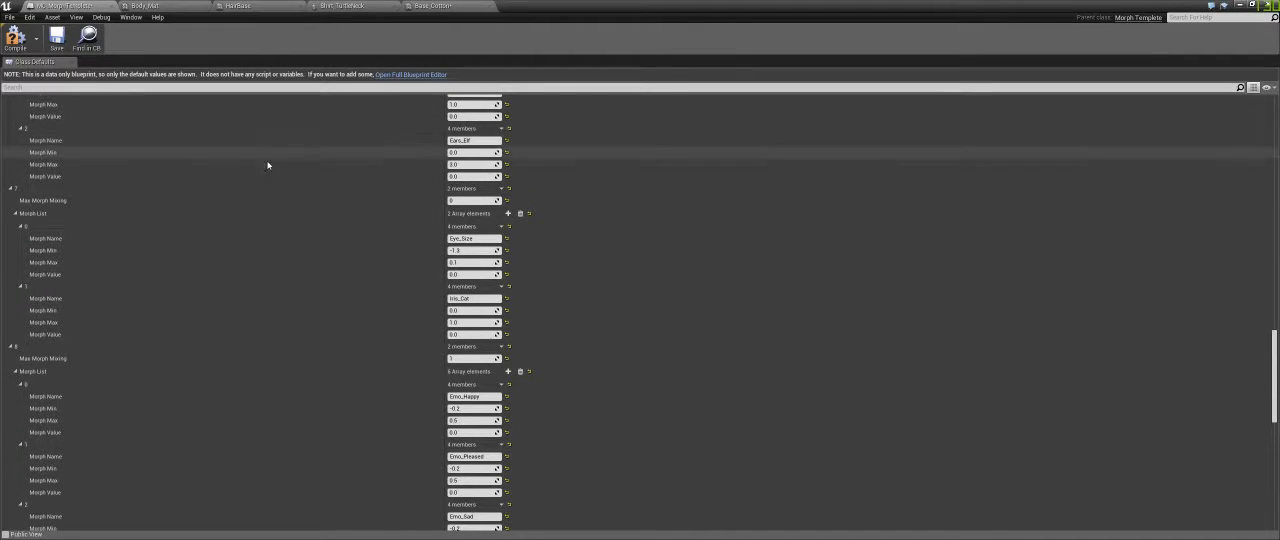
pyautogui.scroll(-3)
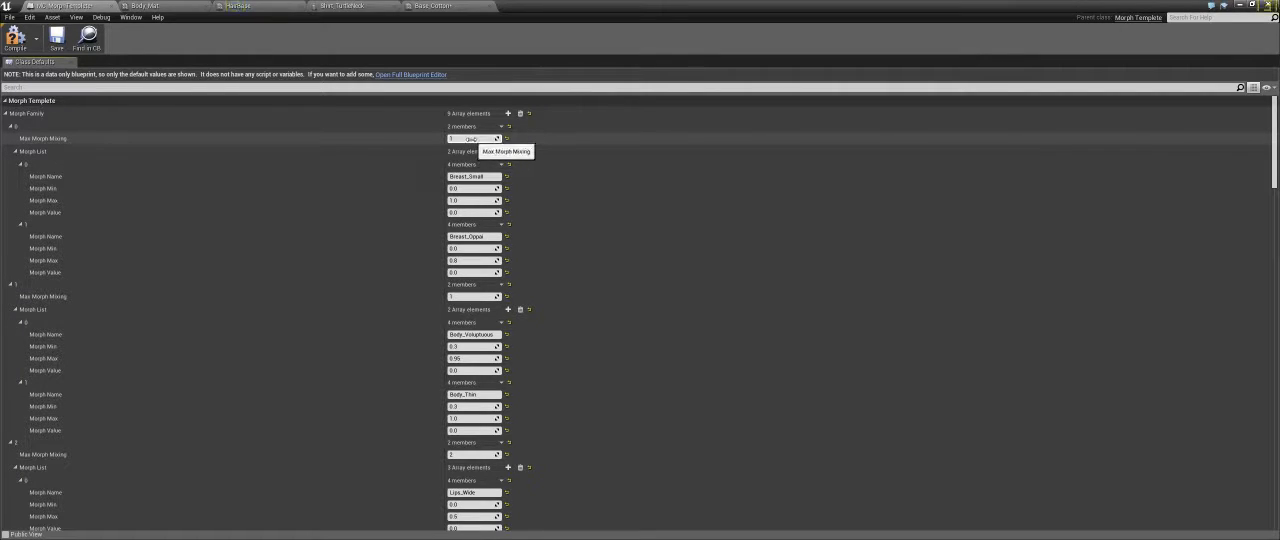
pyautogui.moveTo(348, 184)
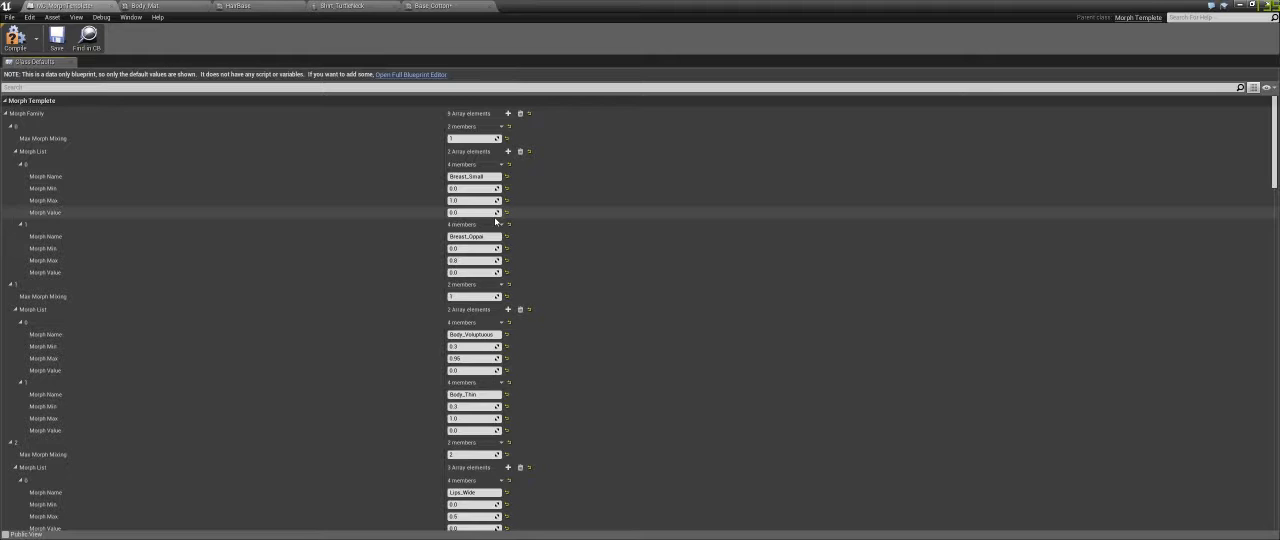
pyautogui.moveTo(484, 212)
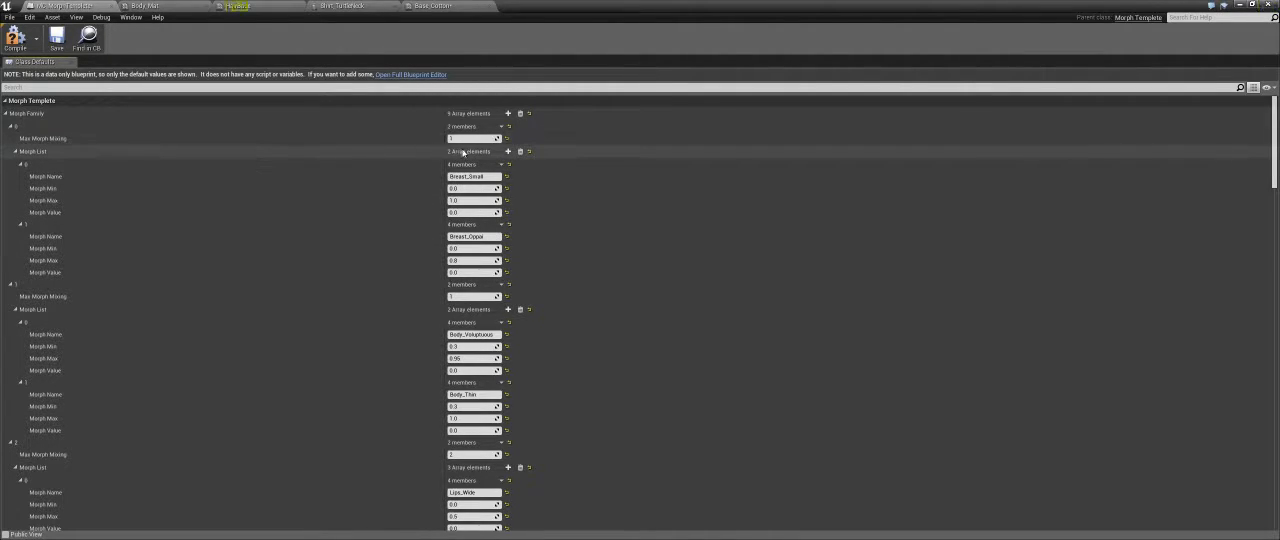
pyautogui.moveTo(464, 138)
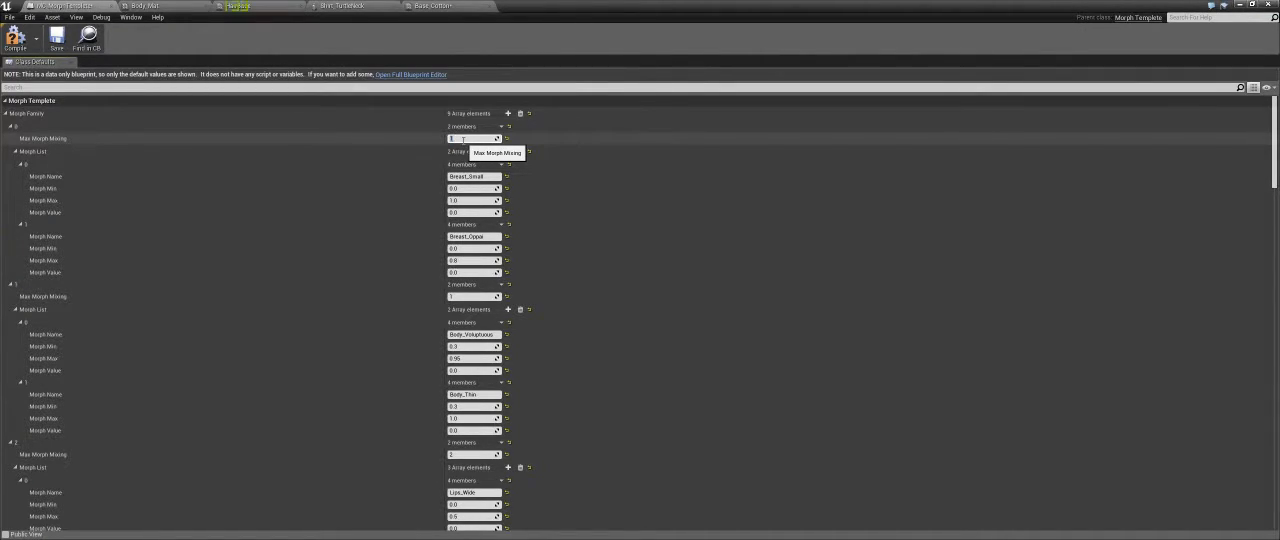
pyautogui.scroll(-3)
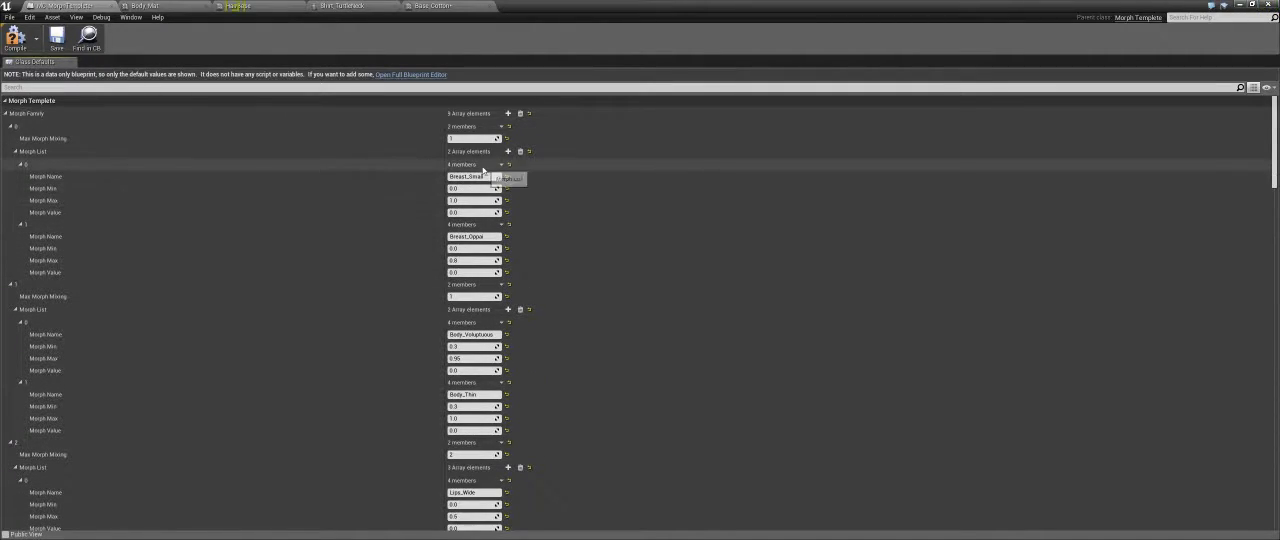
pyautogui.scroll(-3)
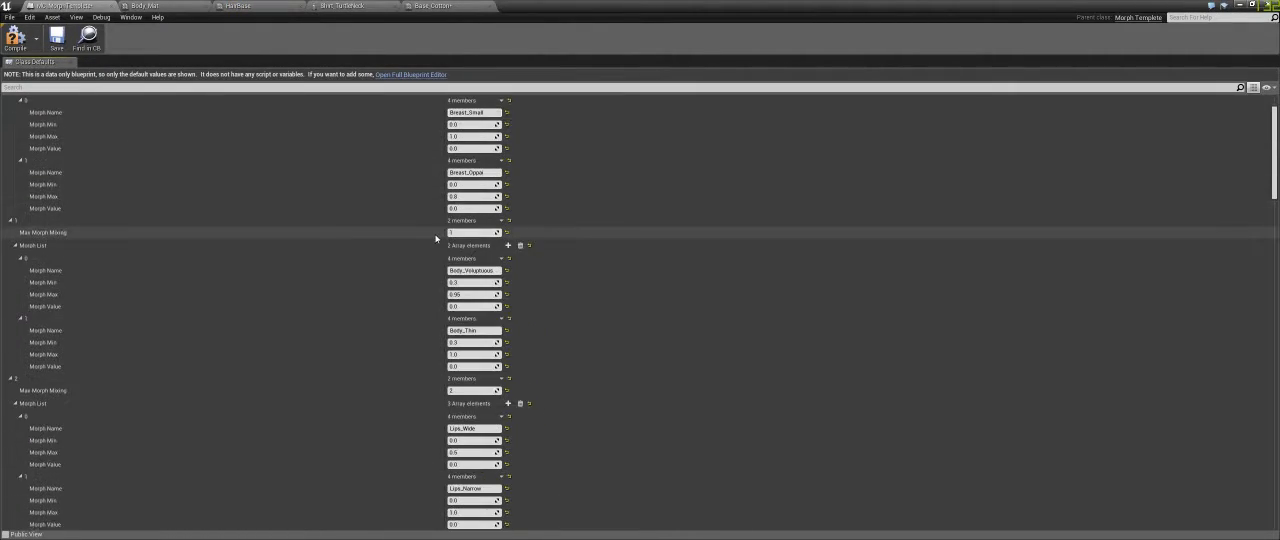
pyautogui.scroll(-3)
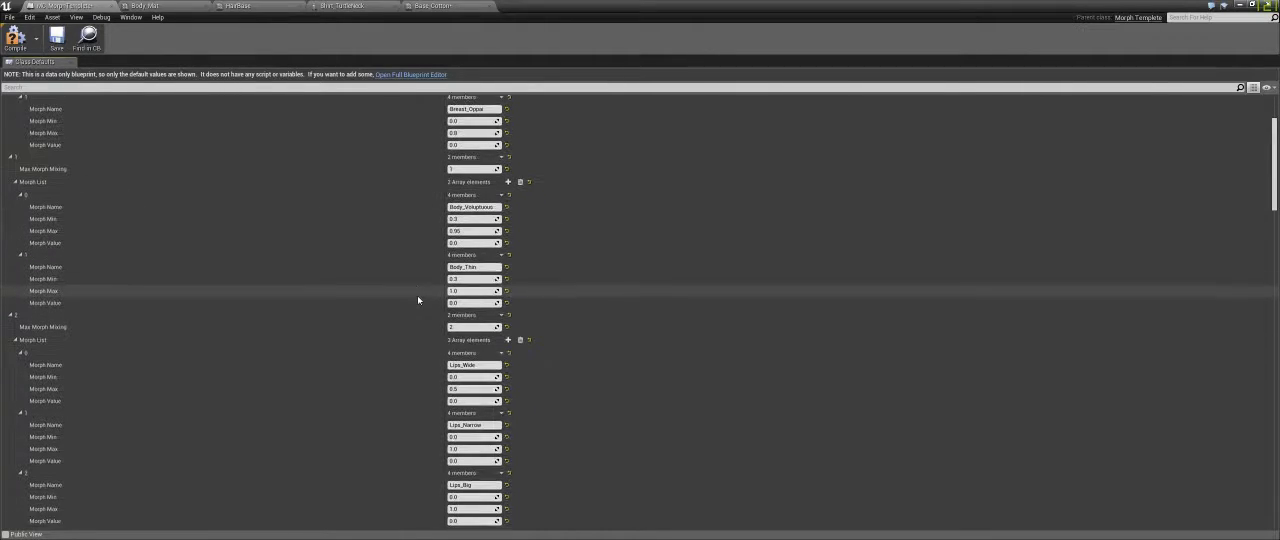
pyautogui.scroll(-3)
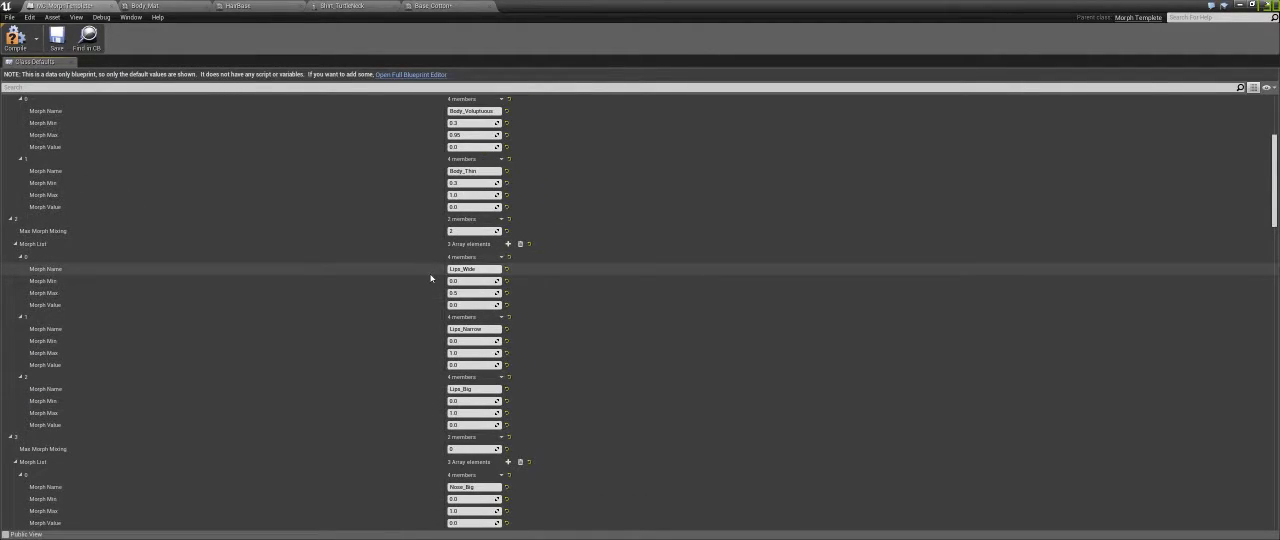
pyautogui.scroll(-3)
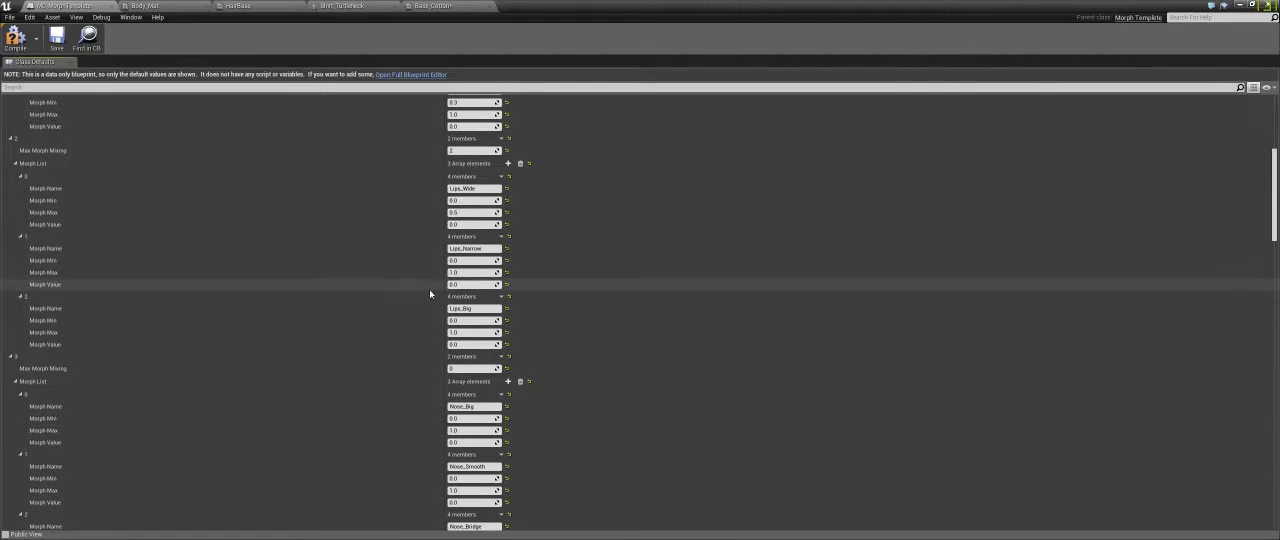
pyautogui.scroll(-3)
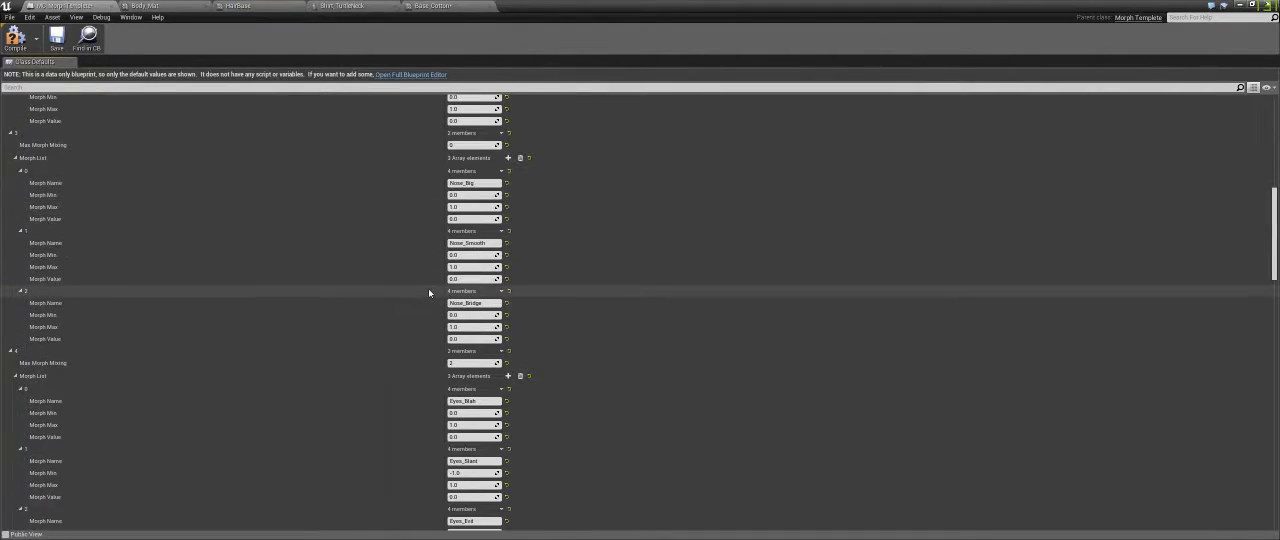
pyautogui.scroll(-3)
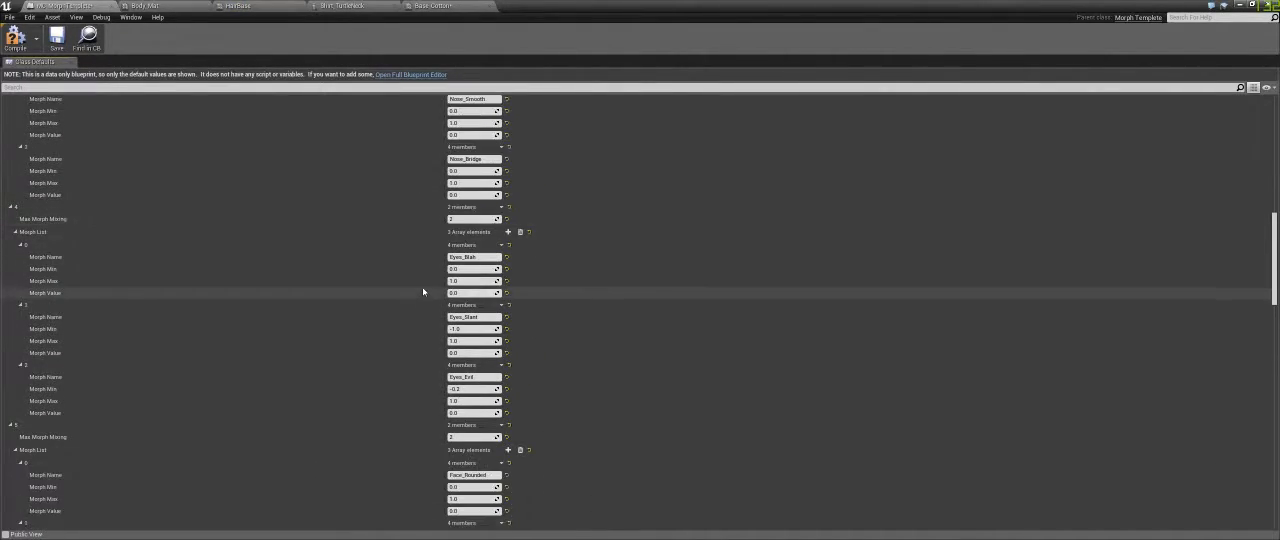
pyautogui.scroll(-3)
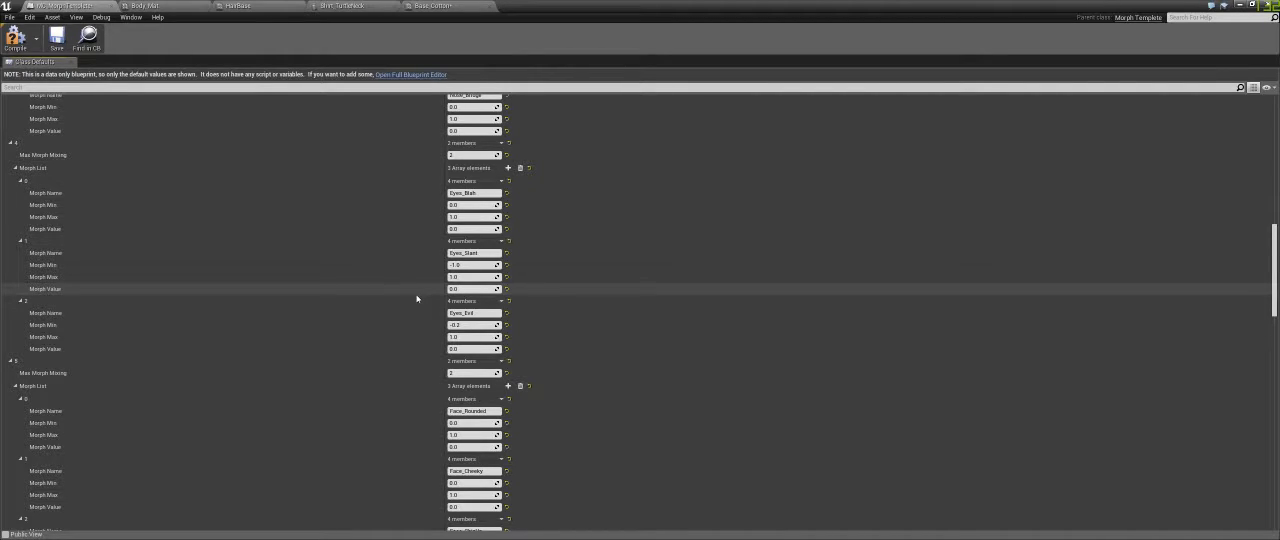
pyautogui.scroll(-3)
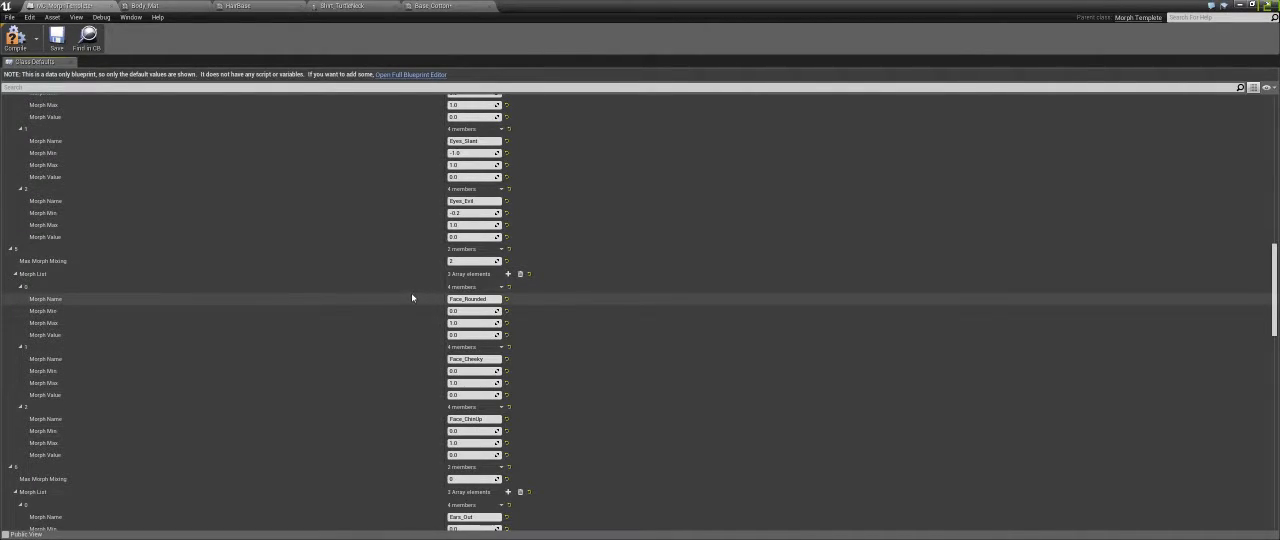
pyautogui.scroll(-3)
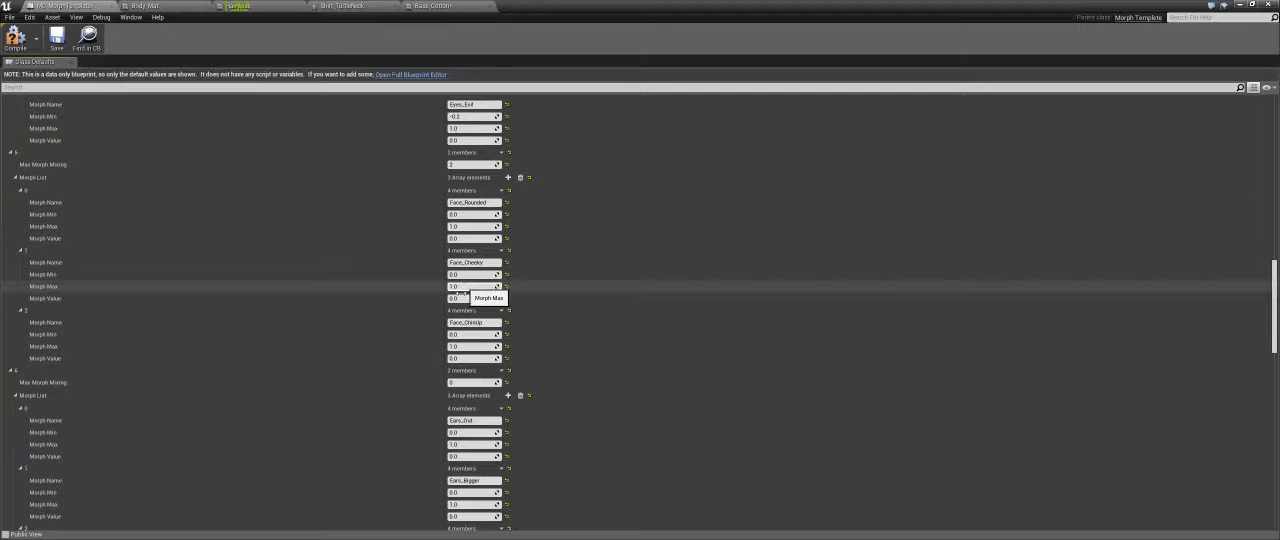
pyautogui.moveTo(424, 342)
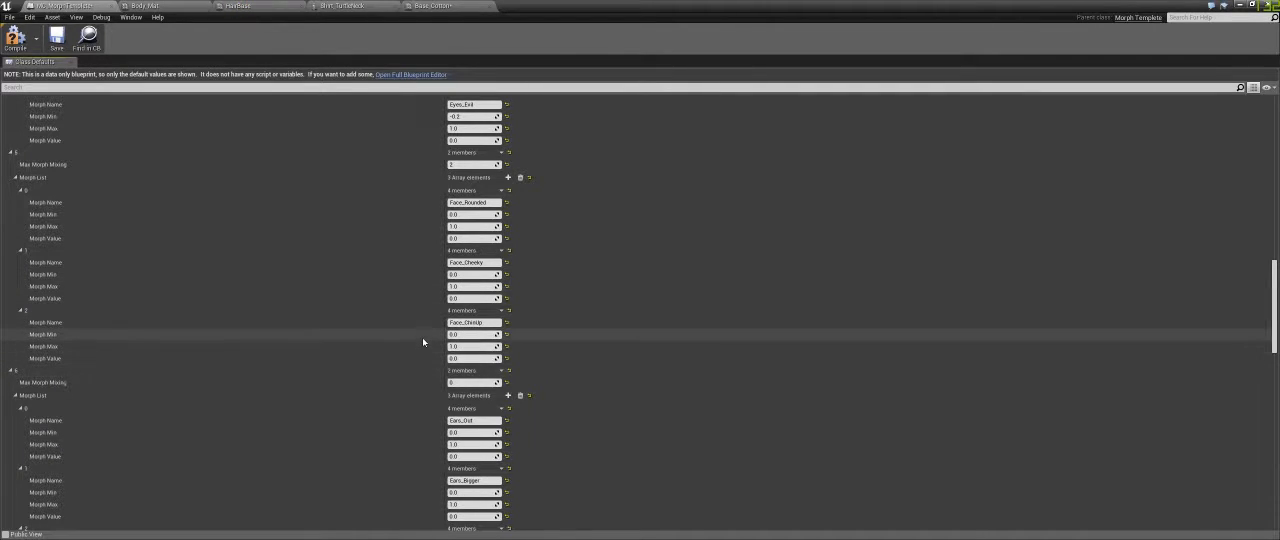
pyautogui.scroll(-3)
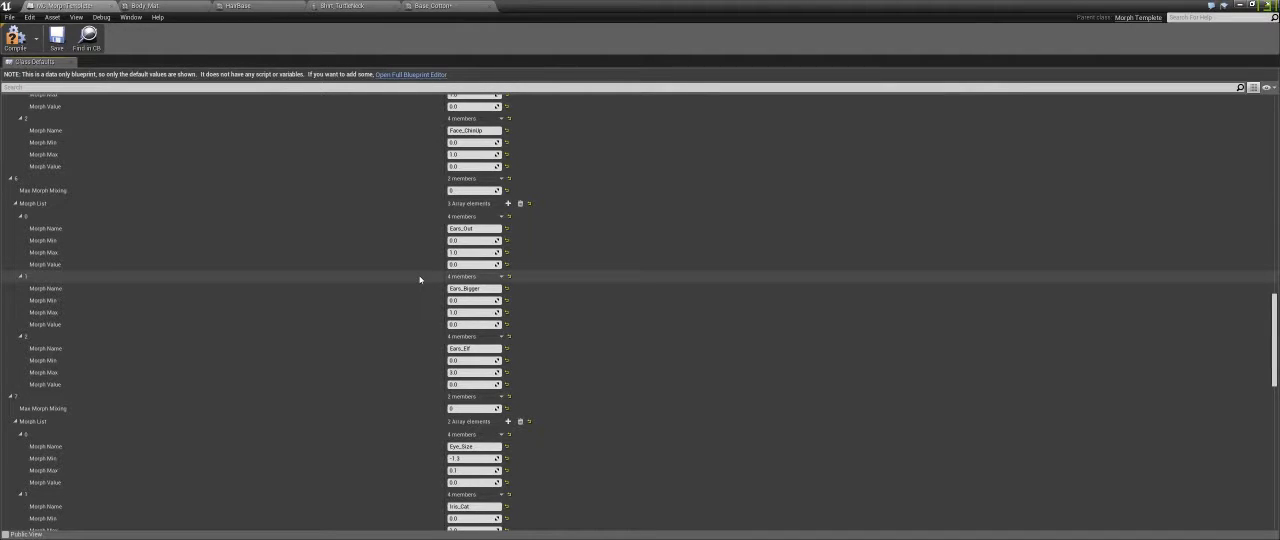
pyautogui.scroll(-3)
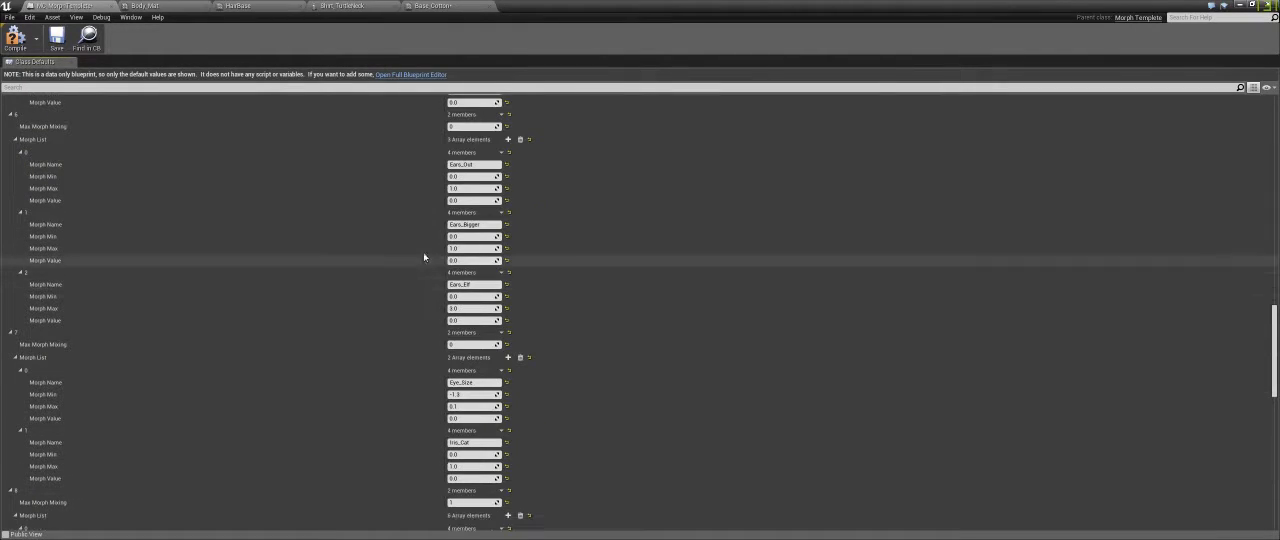
pyautogui.scroll(-3)
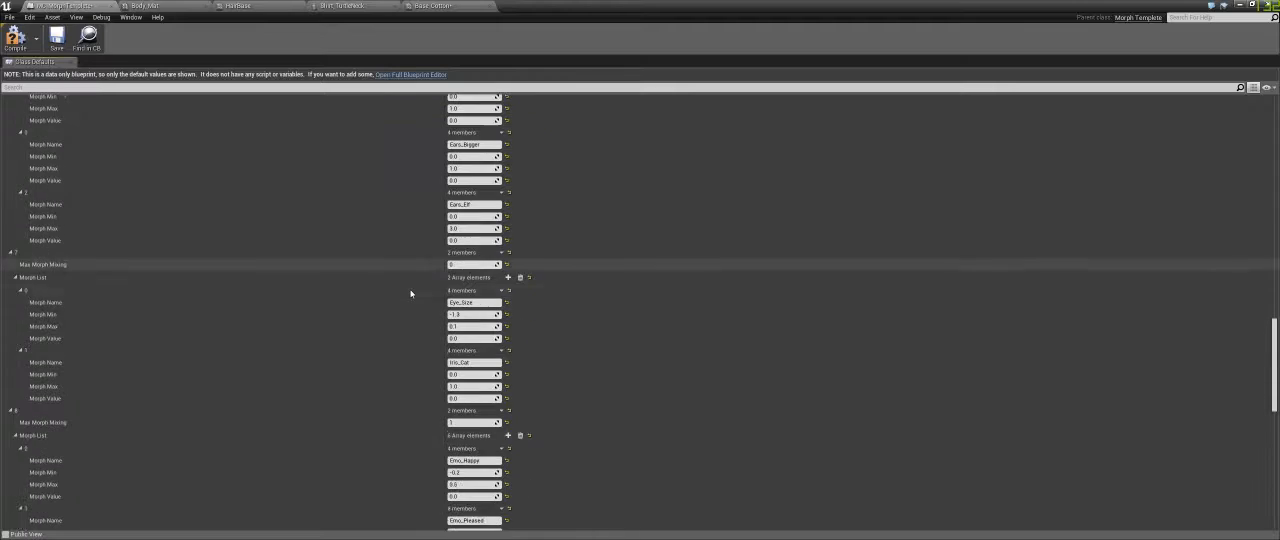
pyautogui.scroll(-3)
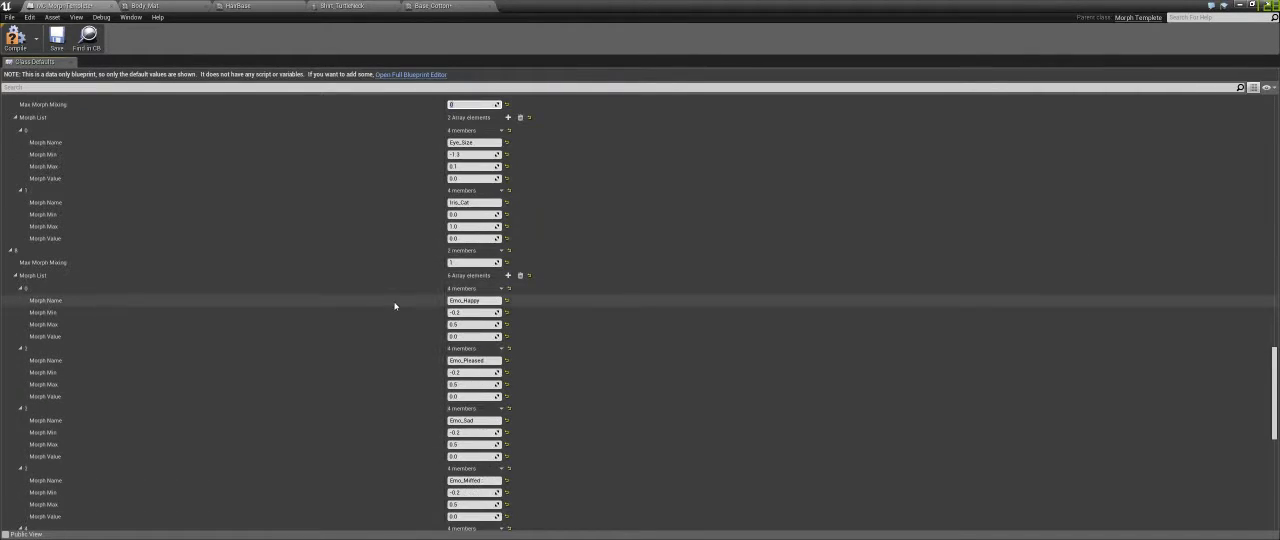
pyautogui.scroll(-3)
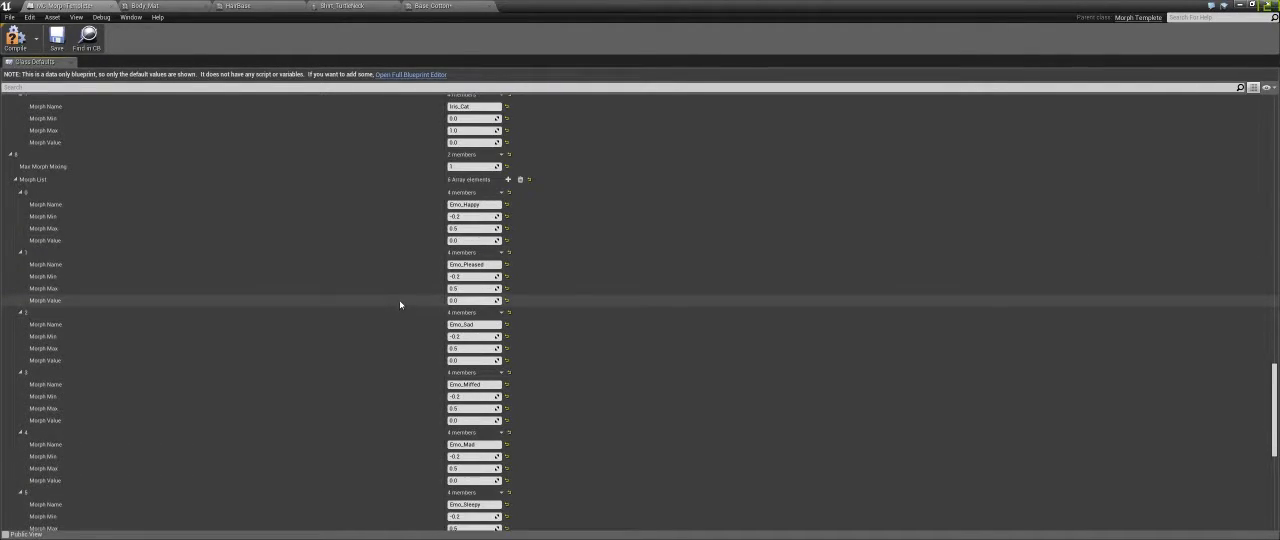
pyautogui.scroll(-3)
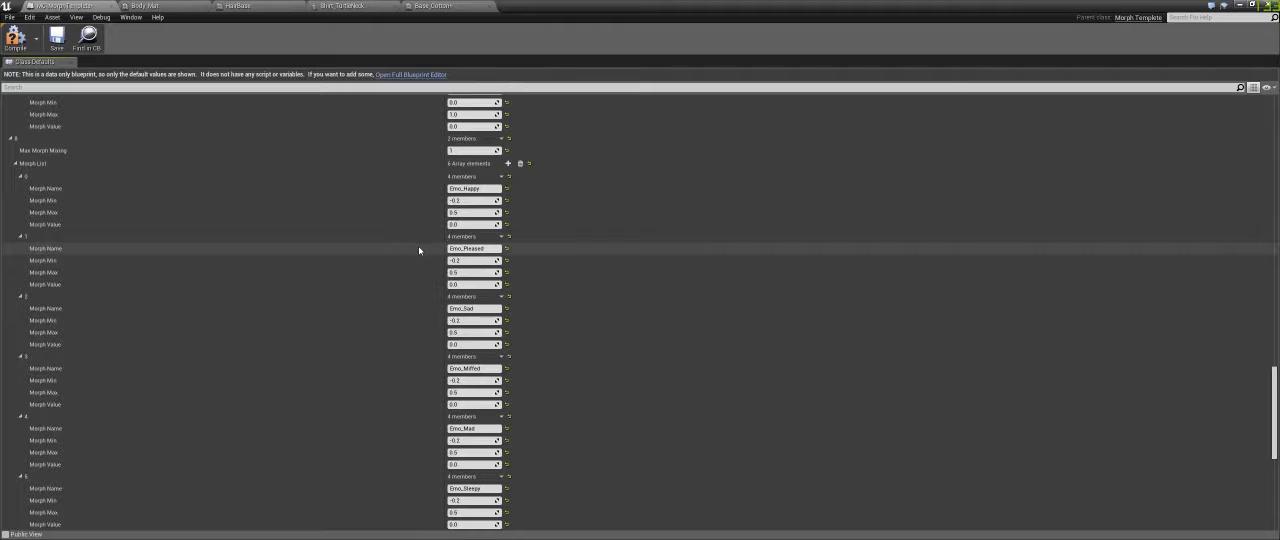
# - Collapse parameter groups in the Details panel and move to the hair material instance
pyautogui.click(472, 200)
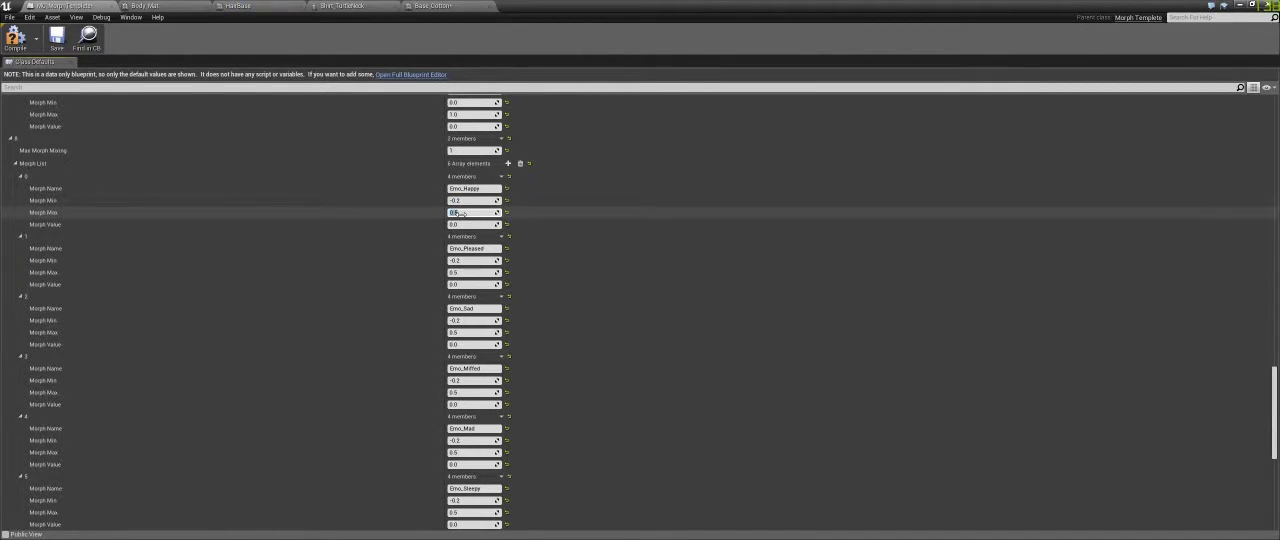
pyautogui.scroll(-3)
pyautogui.write('2')
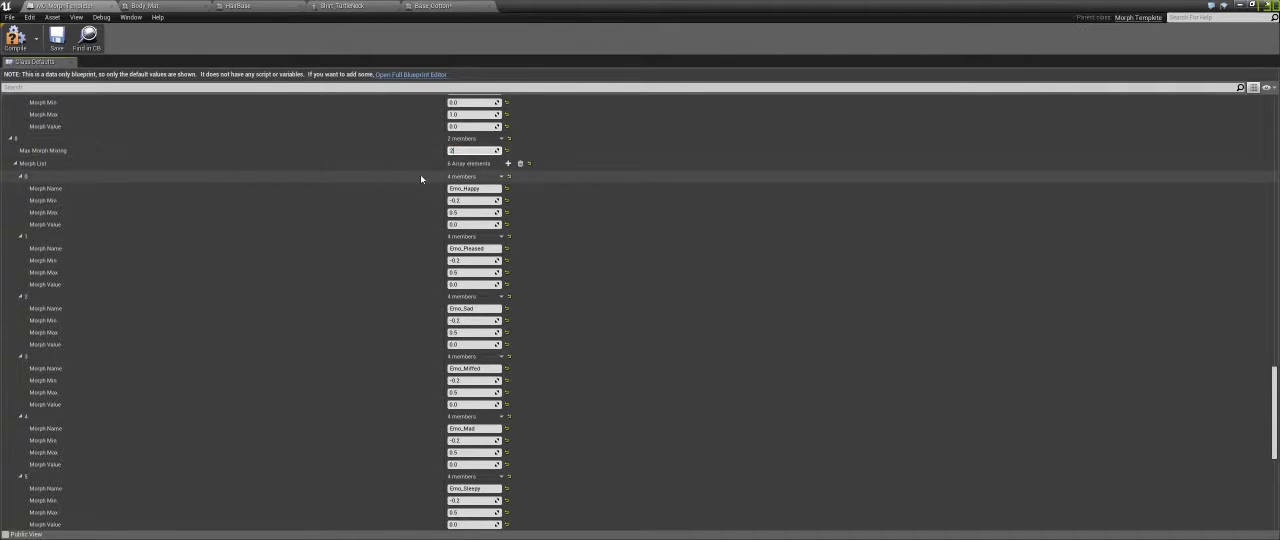
pyautogui.click(476, 150)
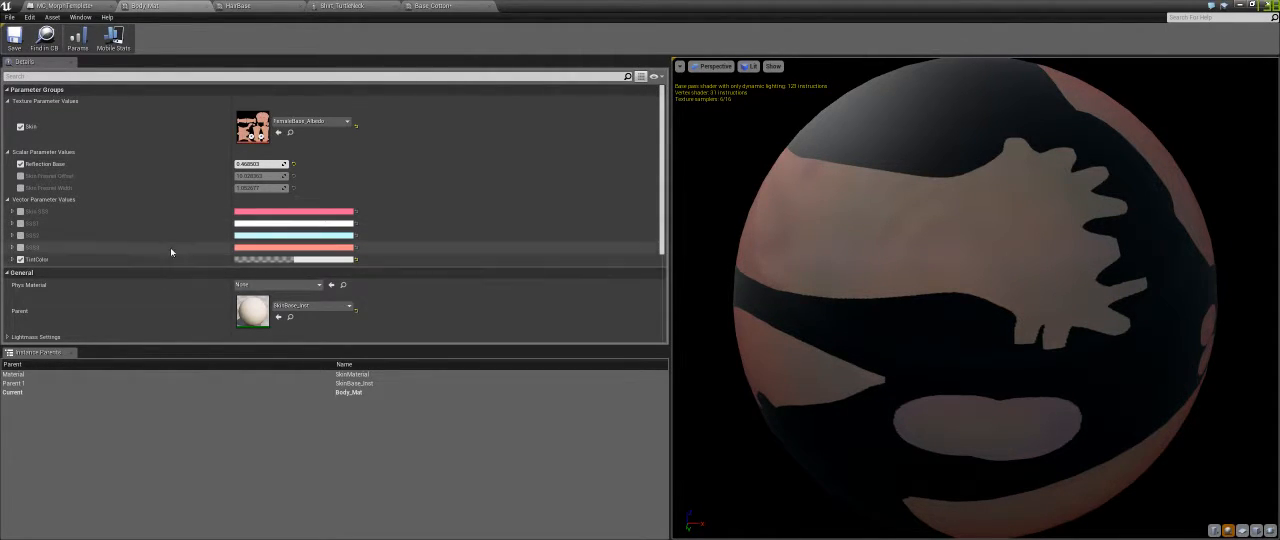
pyautogui.moveTo(170, 252)
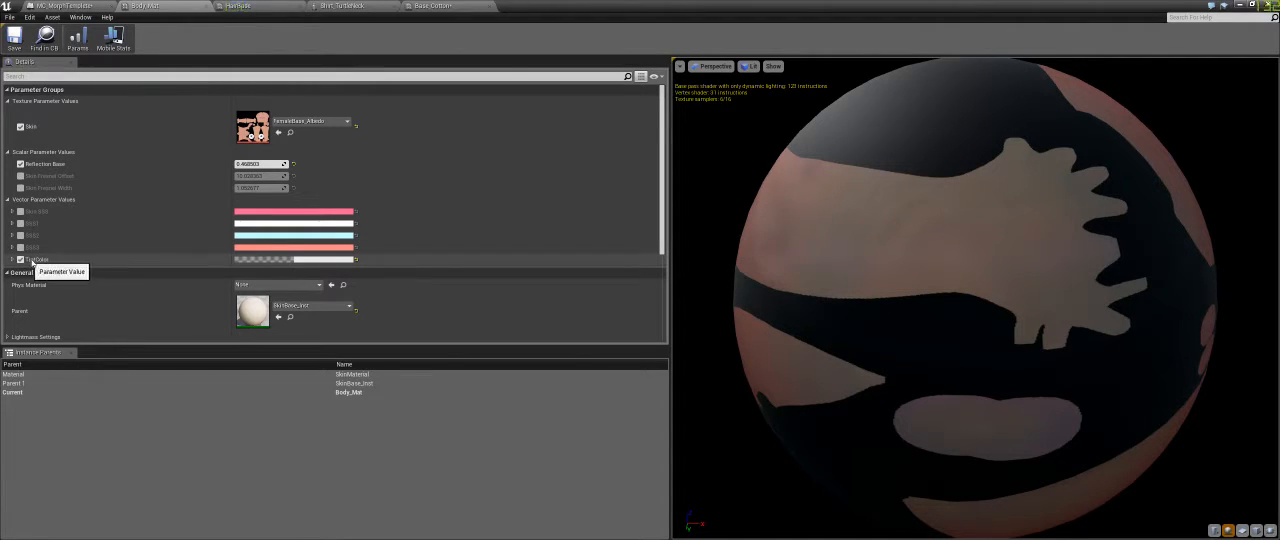
pyautogui.click(234, 6)
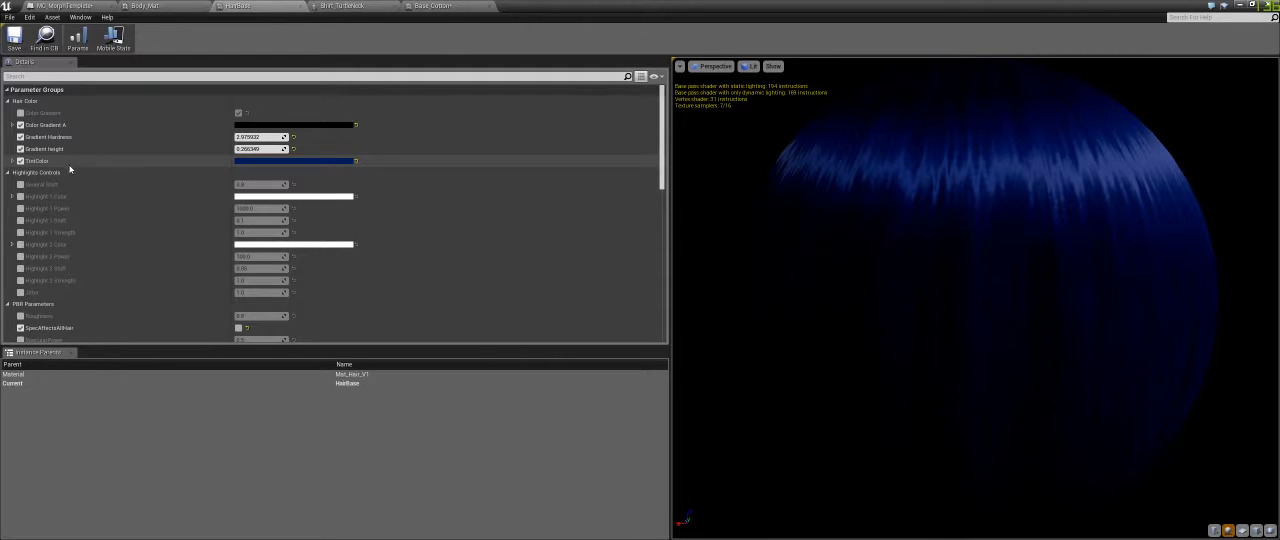
pyautogui.moveTo(60, 136)
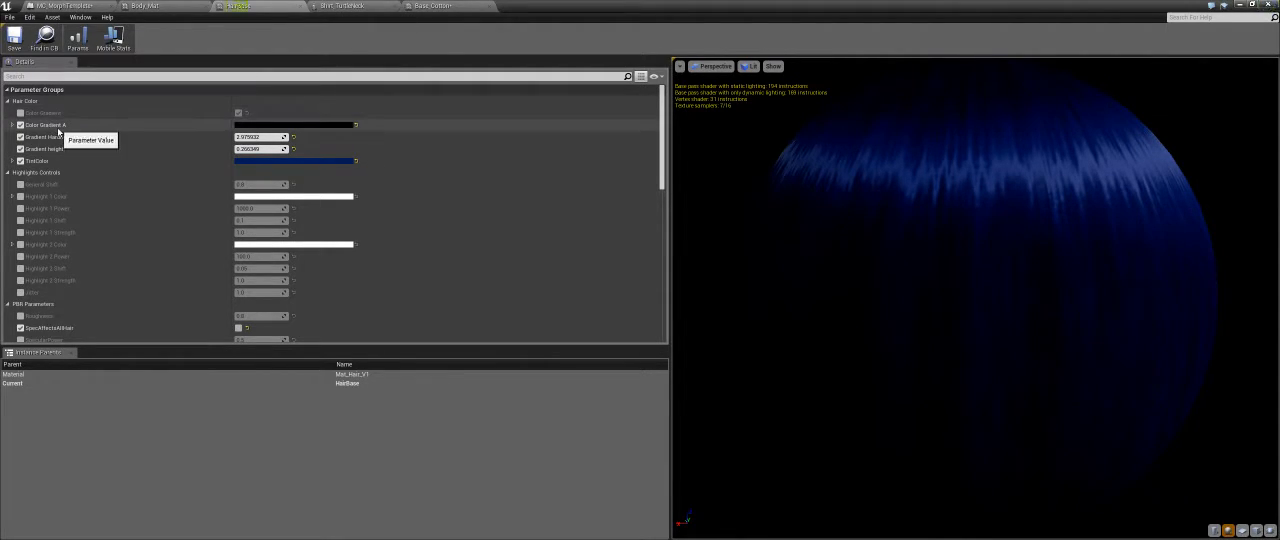
pyautogui.moveTo(350, 12)
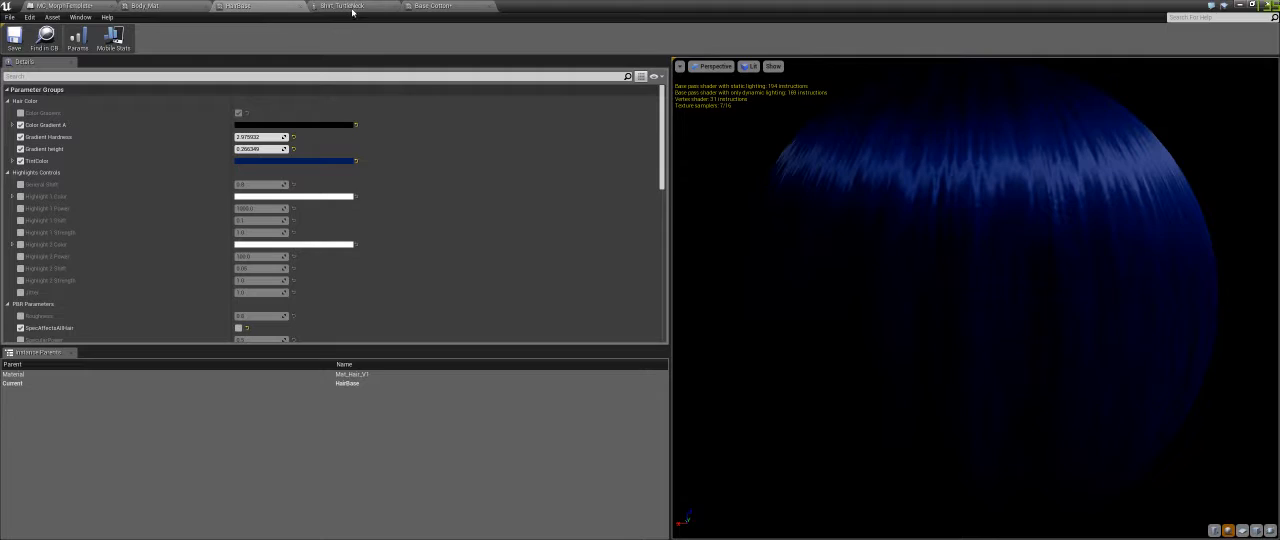
# - Switch to the clothing material instance with its normal-map settings and reddish preview
pyautogui.click(342, 6)
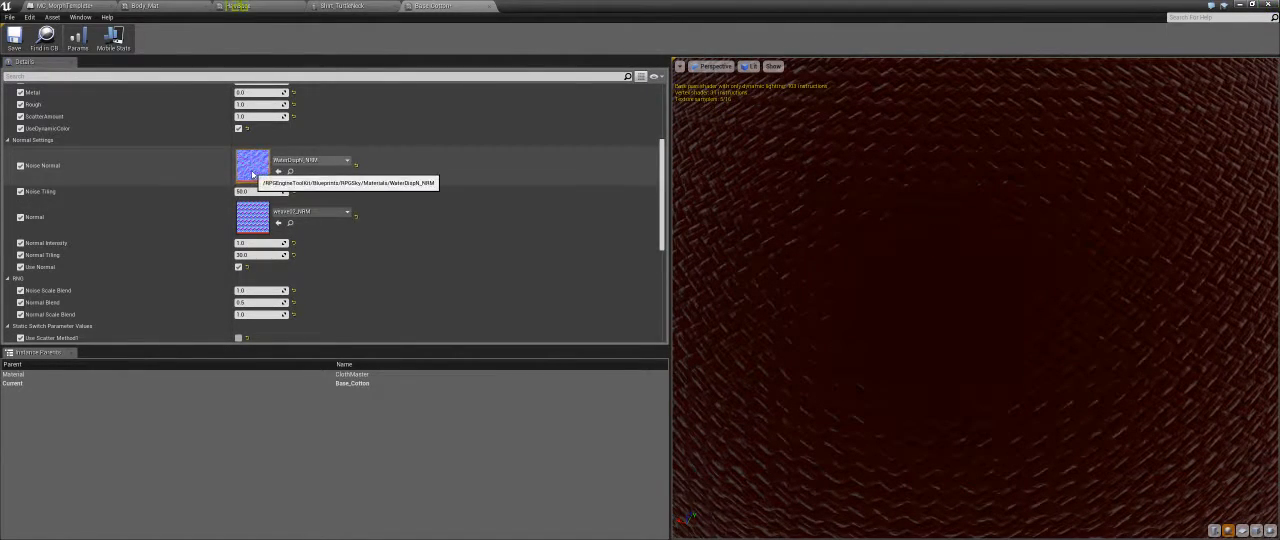
pyautogui.moveTo(204, 224)
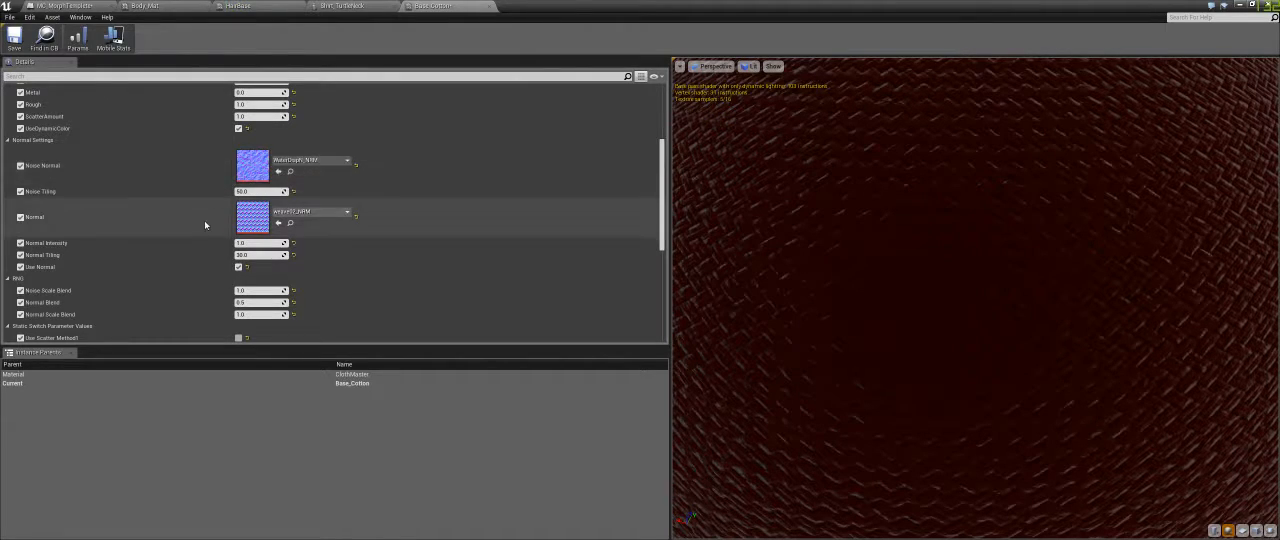
pyautogui.moveTo(644, 244)
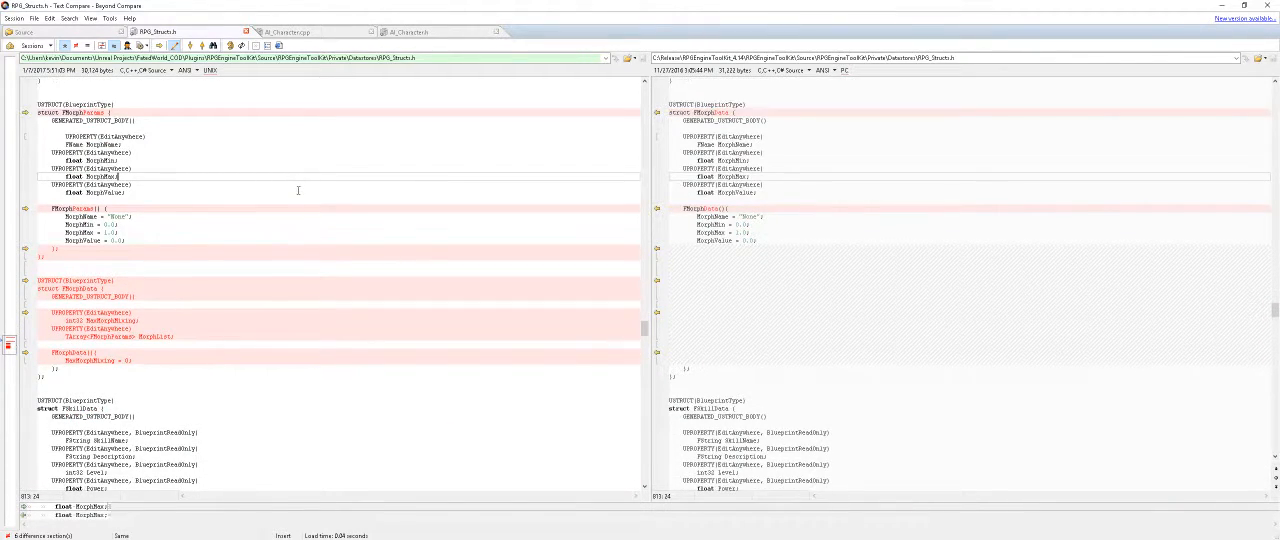
# - Move to the comparison of the two character source file versions
pyautogui.click(124, 192)
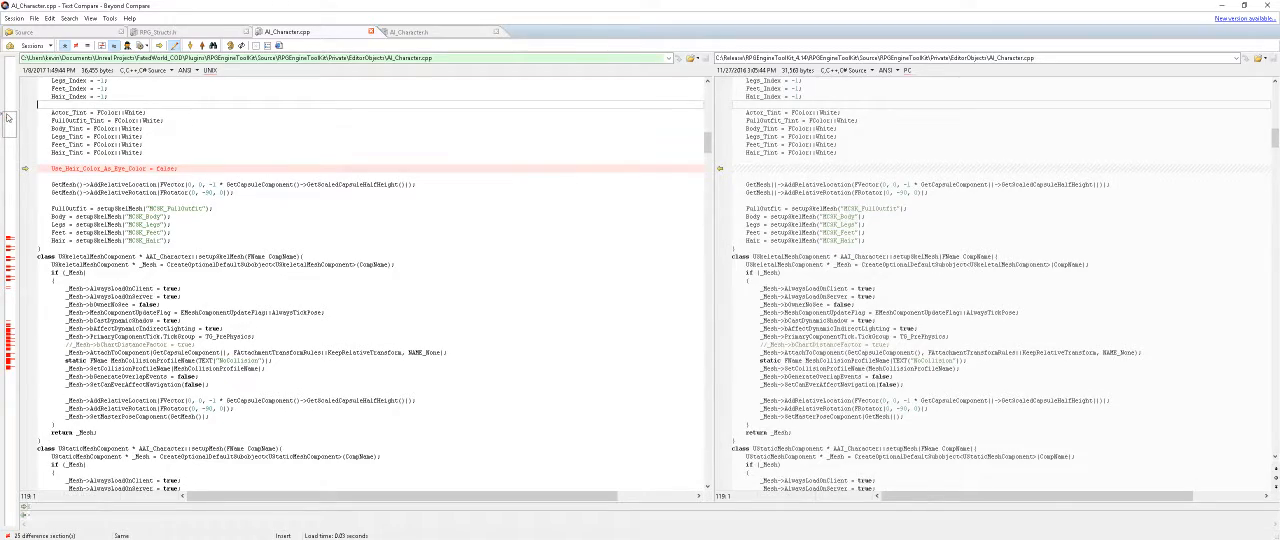
pyautogui.scroll(-3)
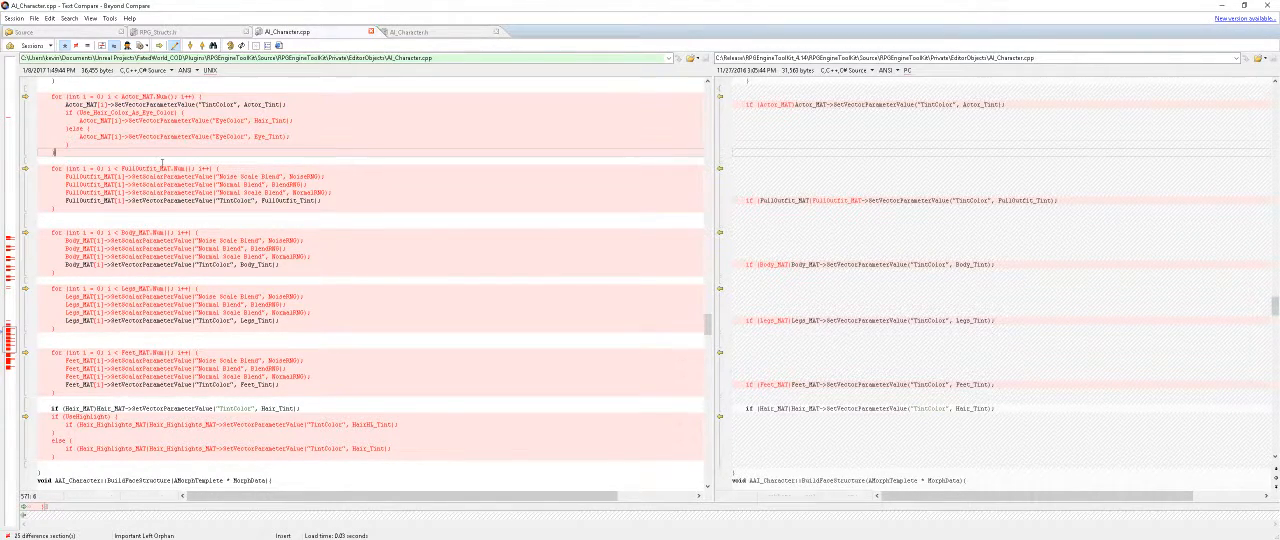
pyautogui.scroll(-3)
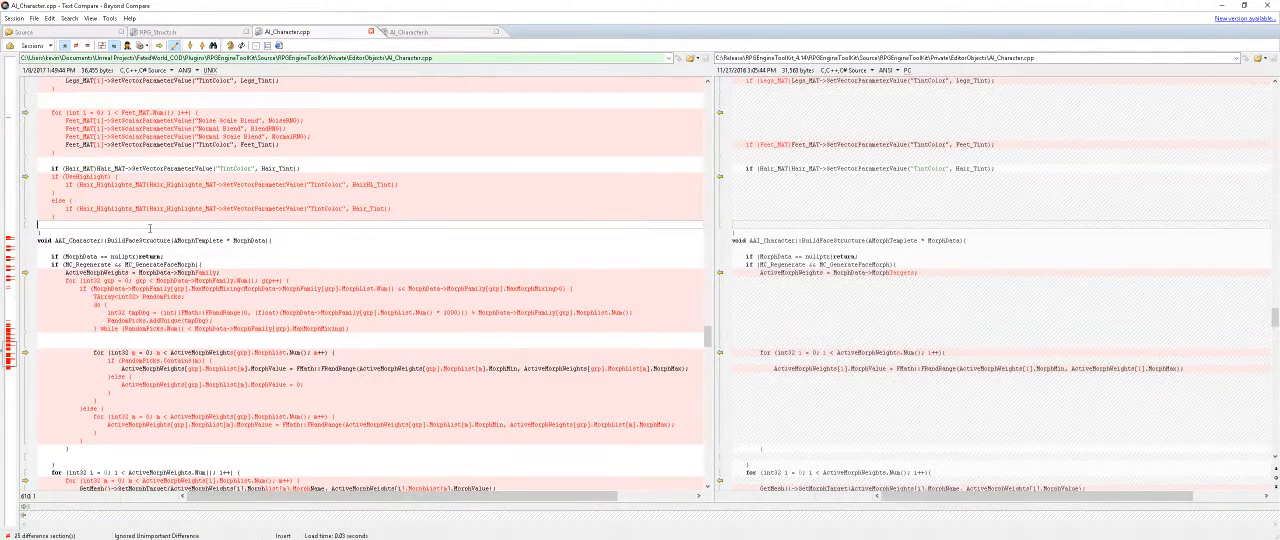
pyautogui.scroll(-3)
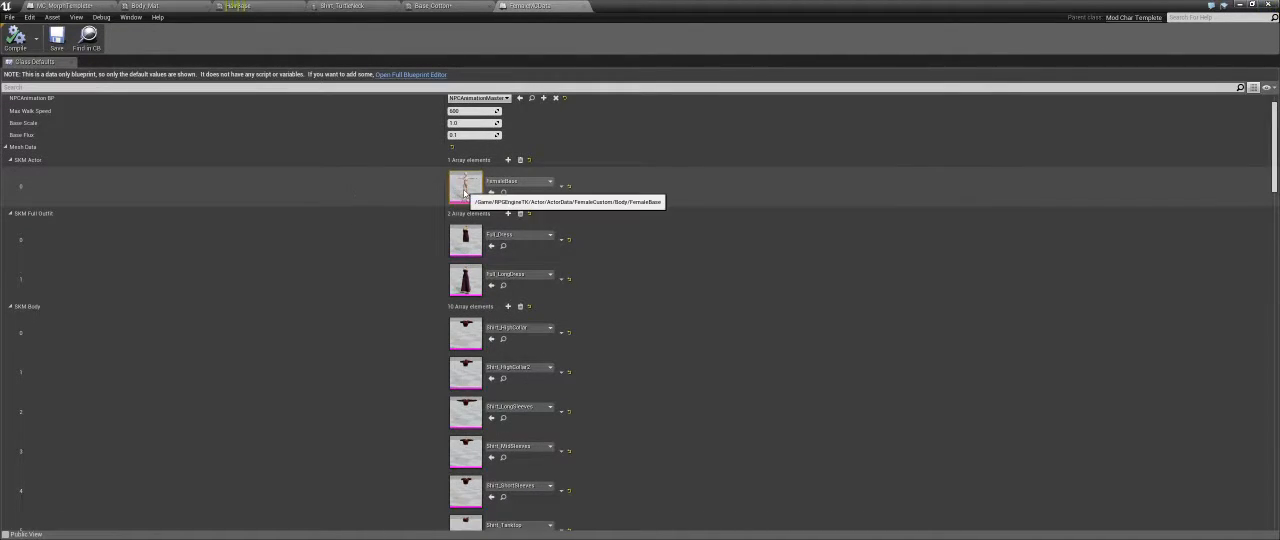
pyautogui.scroll(-3)
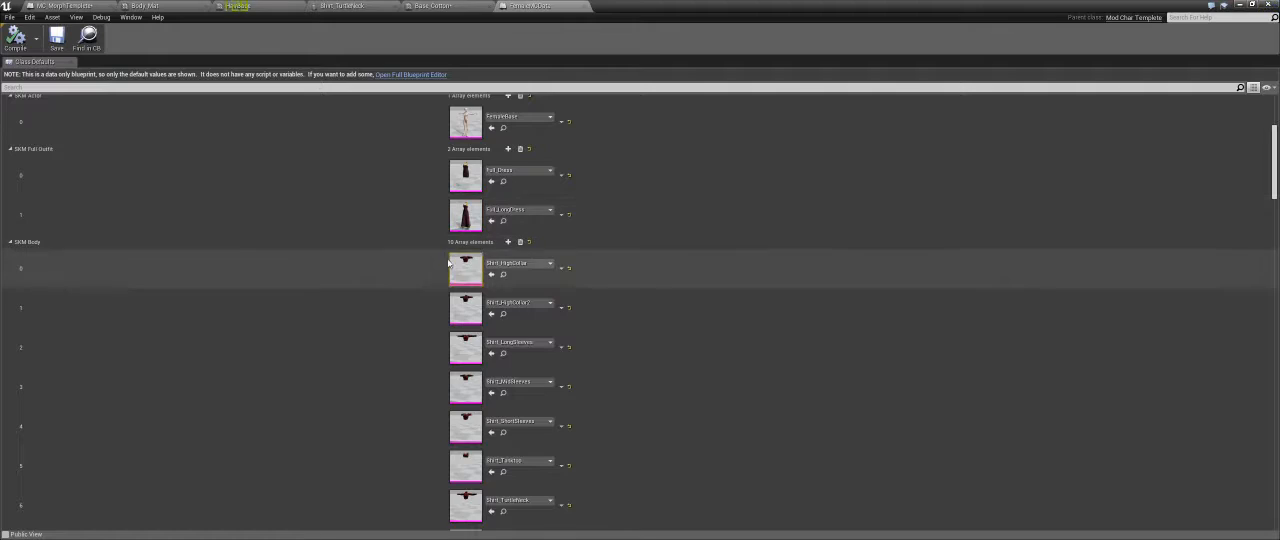
pyautogui.scroll(-3)
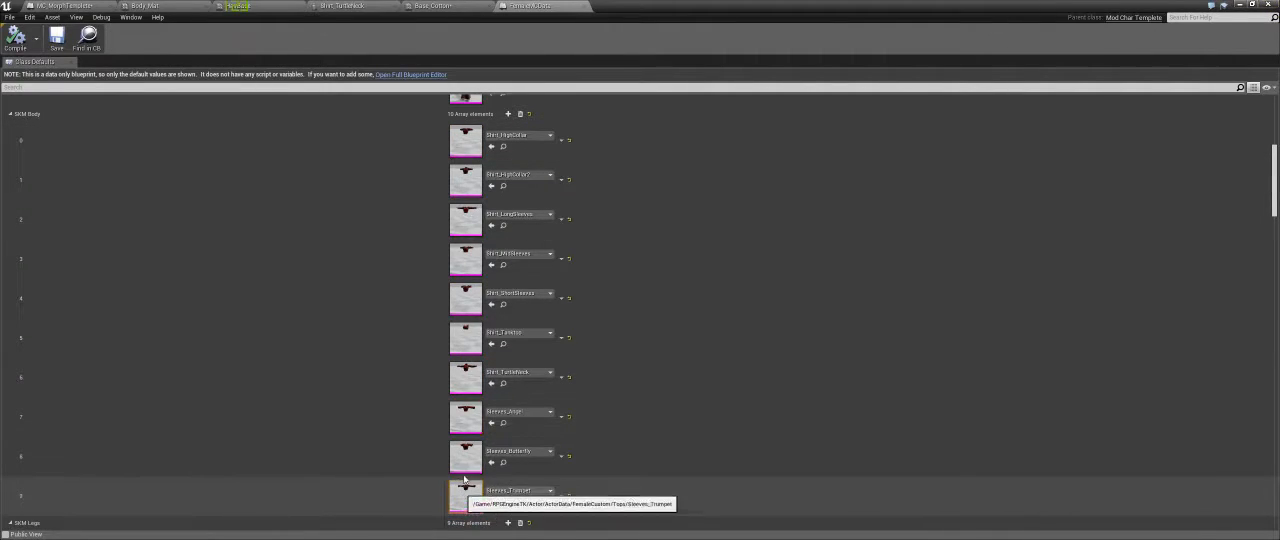
pyautogui.scroll(-3)
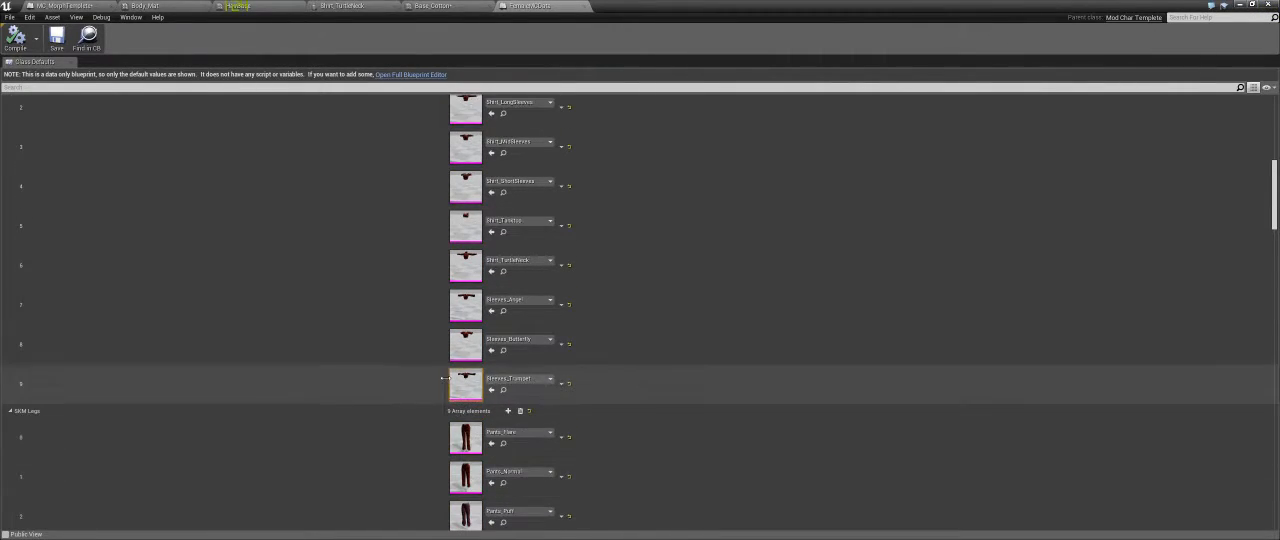
pyautogui.scroll(-3)
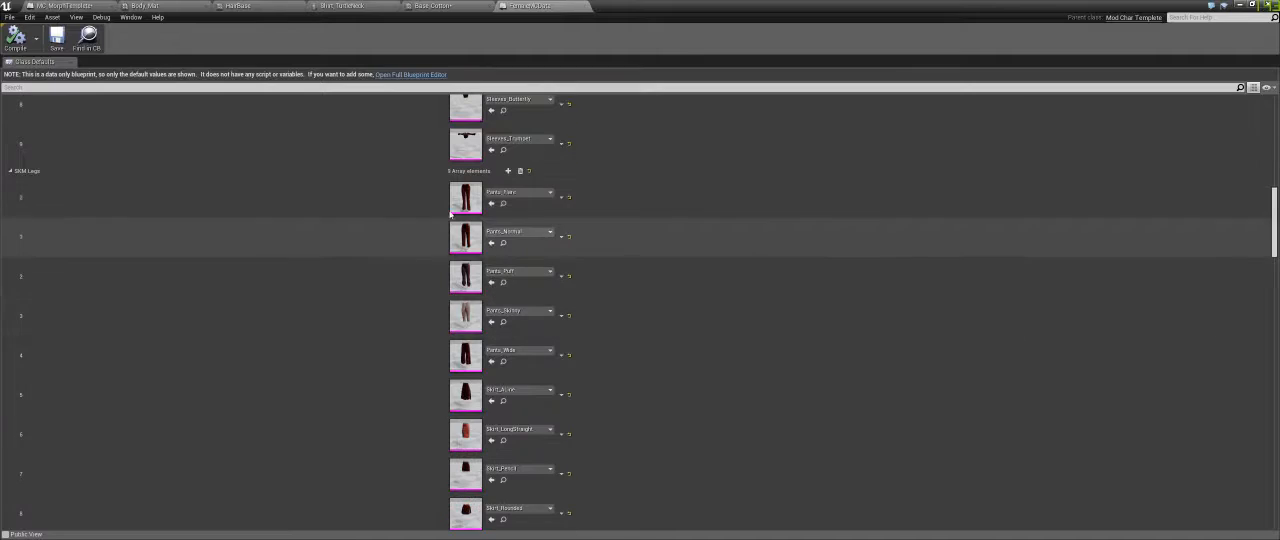
pyautogui.scroll(-3)
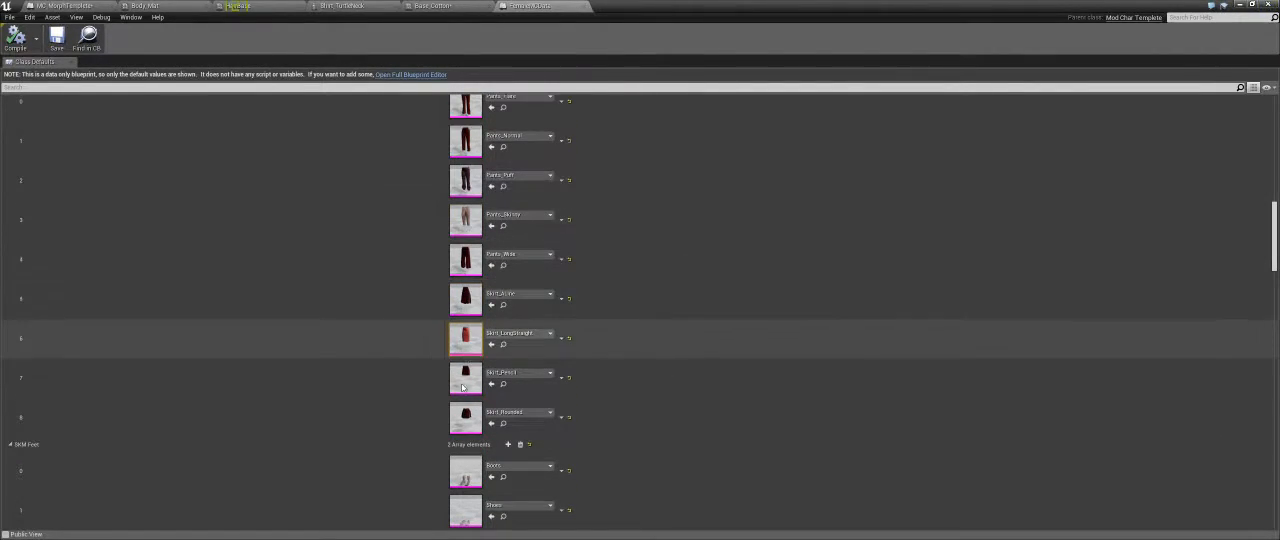
pyautogui.scroll(-3)
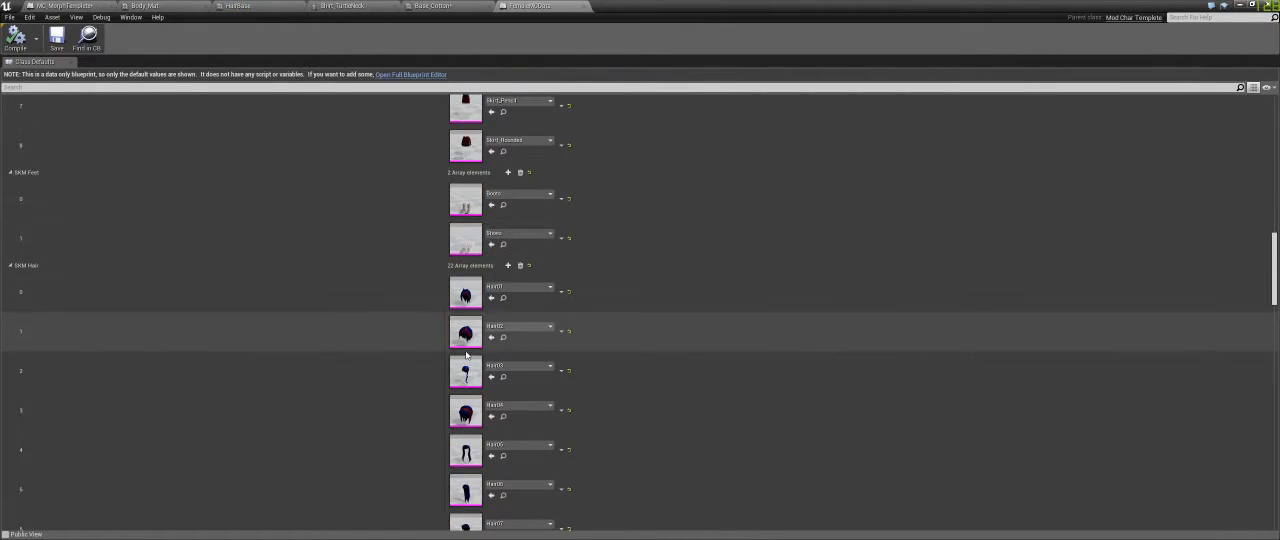
pyautogui.scroll(-3)
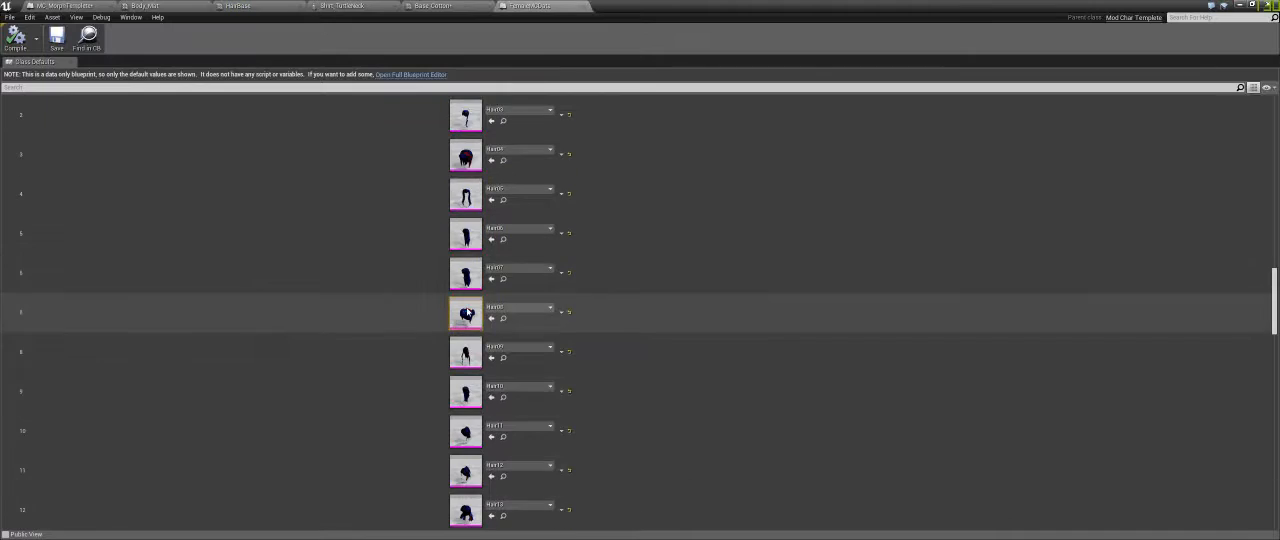
pyautogui.scroll(-3)
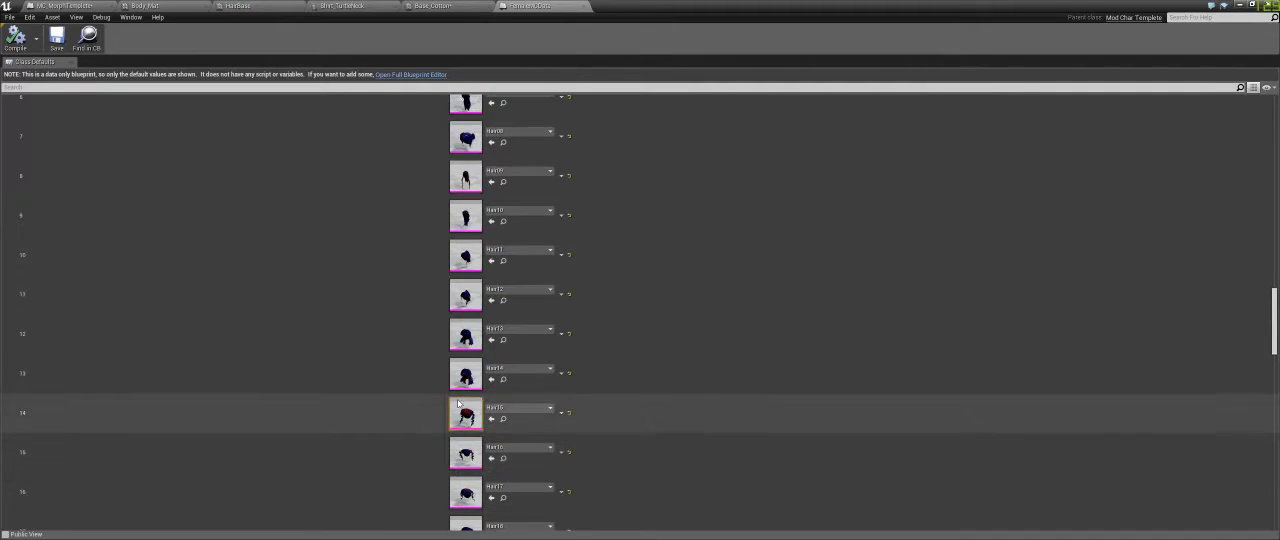
pyautogui.scroll(-3)
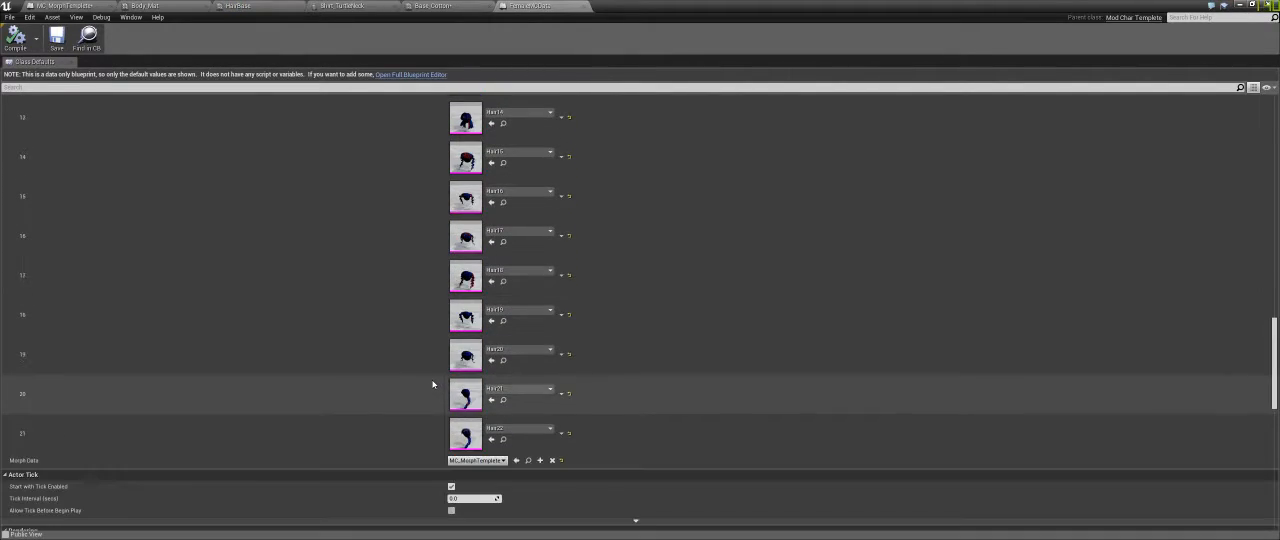
pyautogui.scroll(-3)
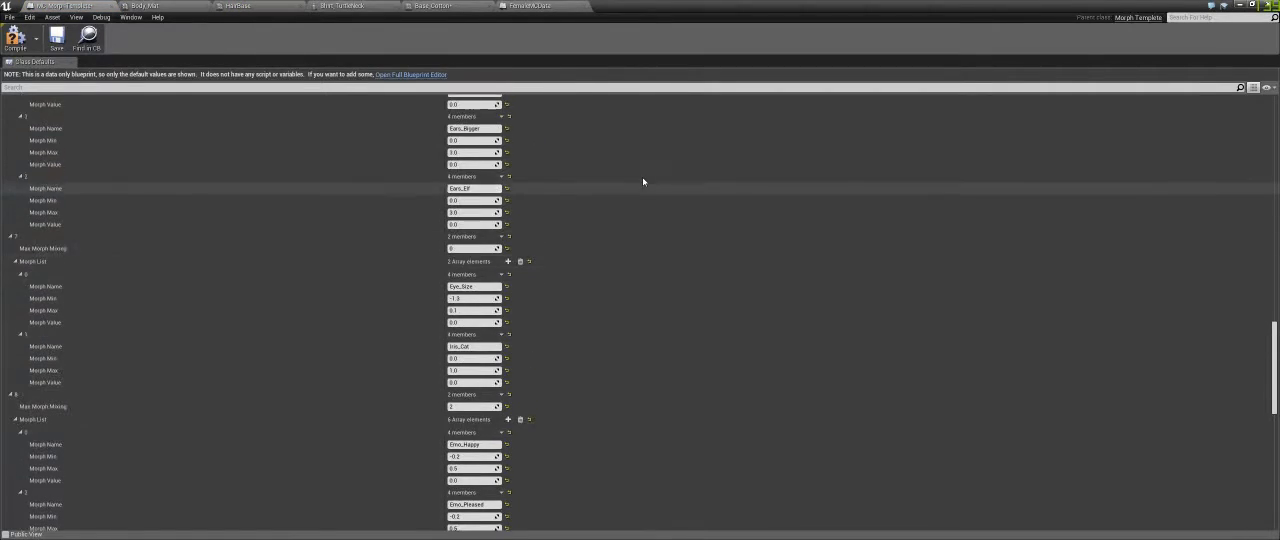
pyautogui.scroll(-3)
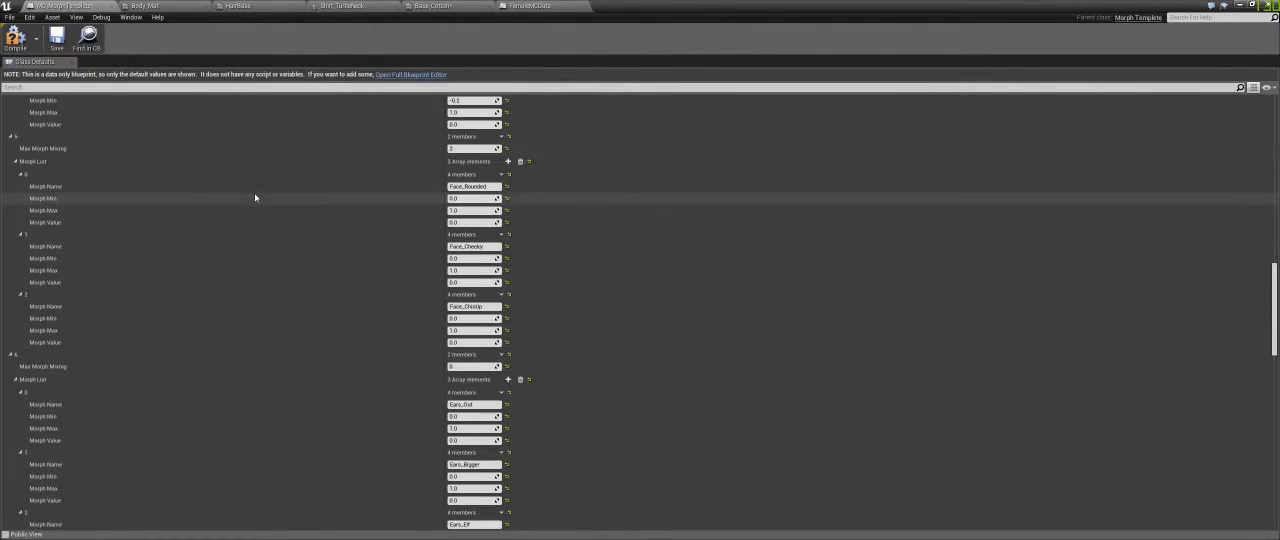
pyautogui.scroll(-3)
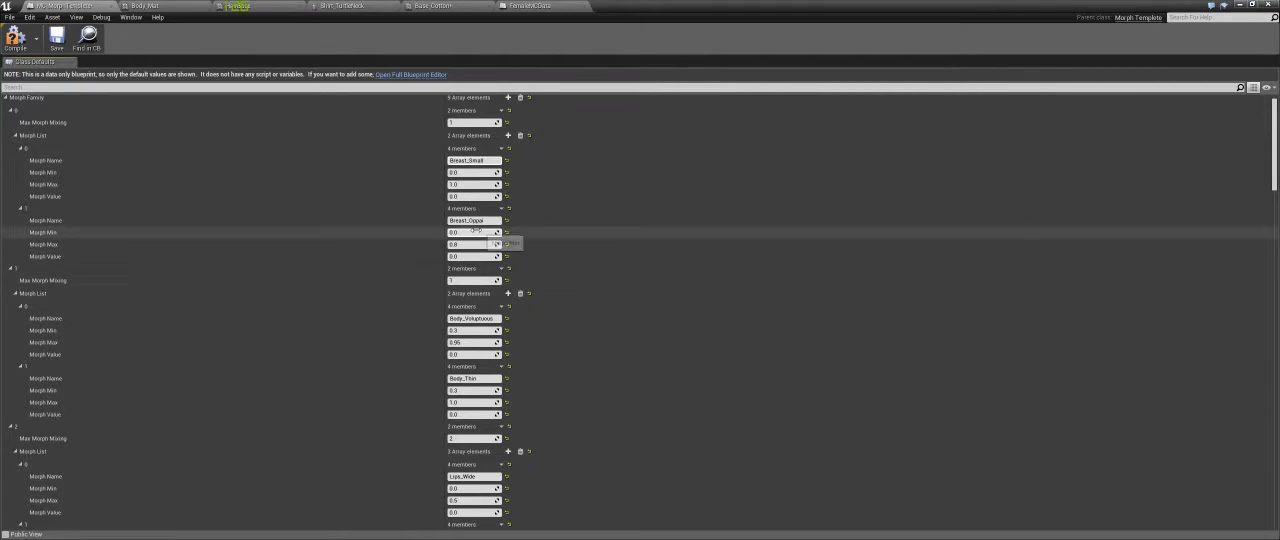
pyautogui.moveTo(470, 232)
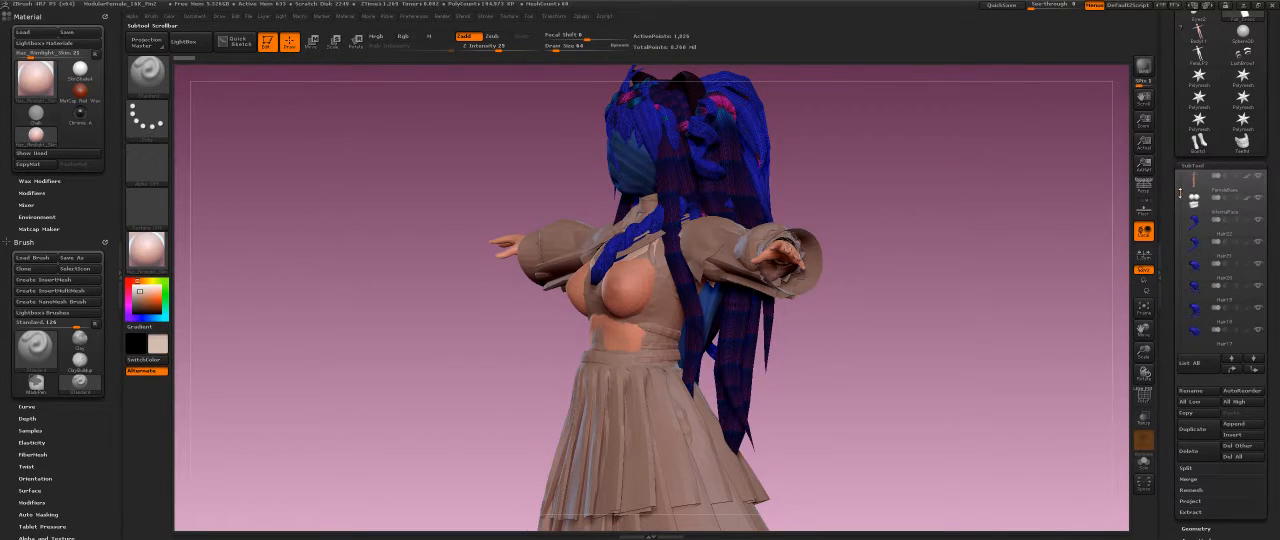
pyautogui.moveTo(1240, 216)
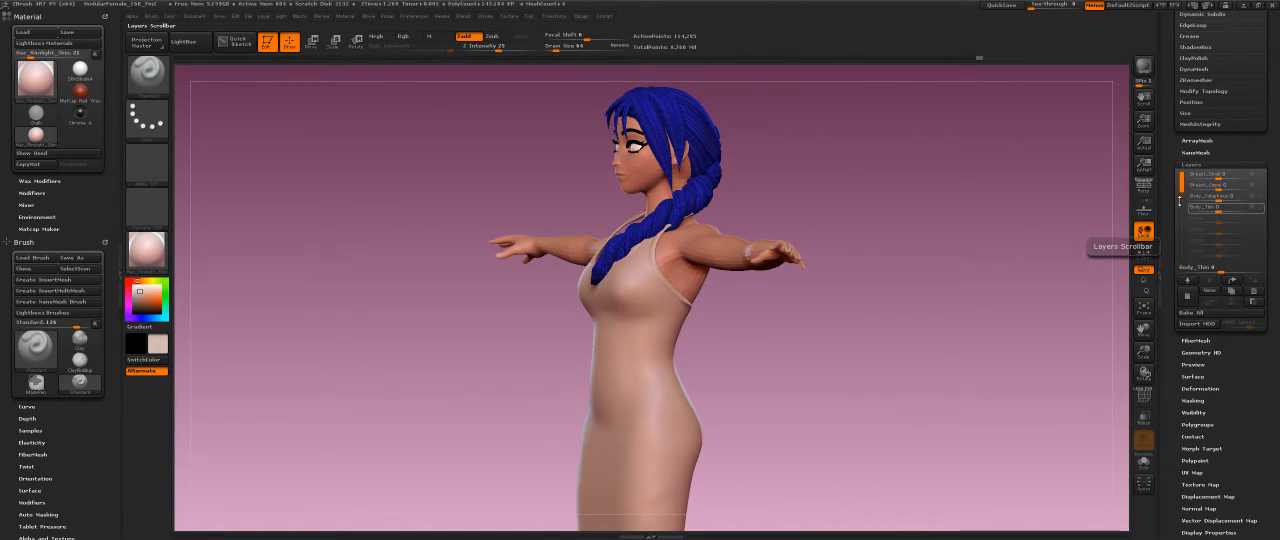
# - Expand the top menu bar to reveal additional ZBrush commands
pyautogui.click(580, 16)
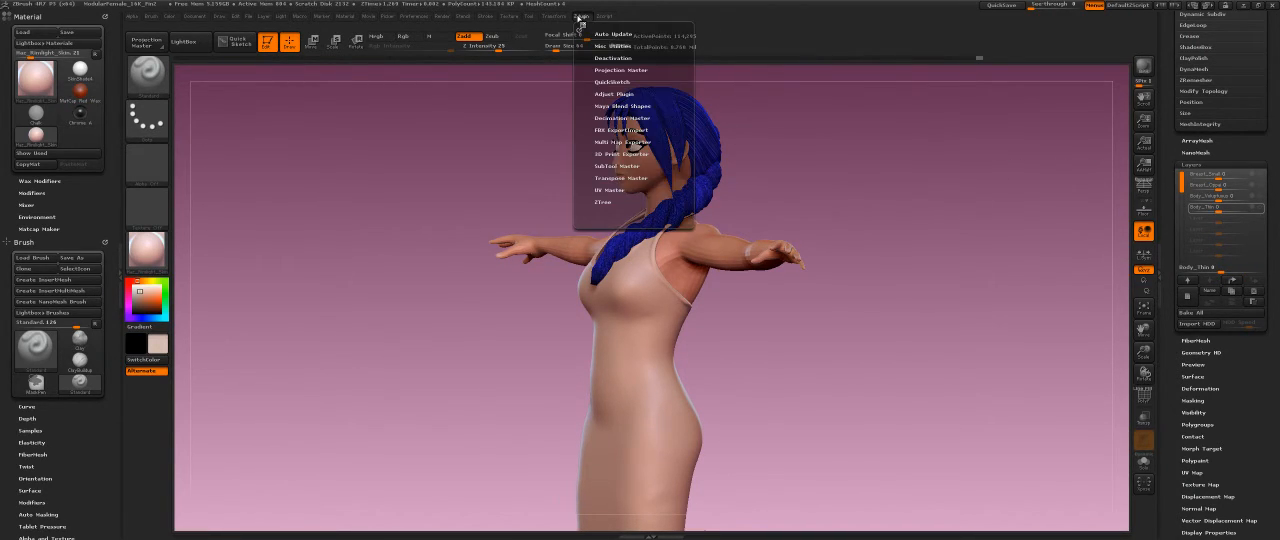